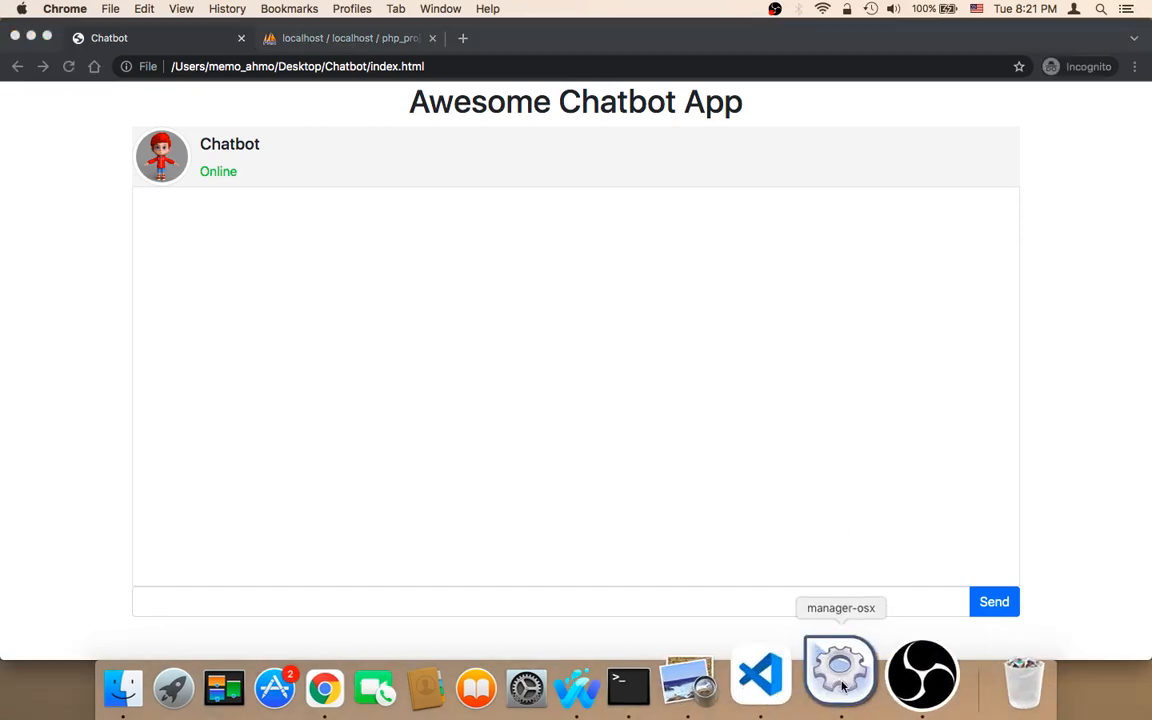
# - Check the XAMPP server manager, then bring the Chatbot project in VS Code forward
pyautogui.click(839, 673)
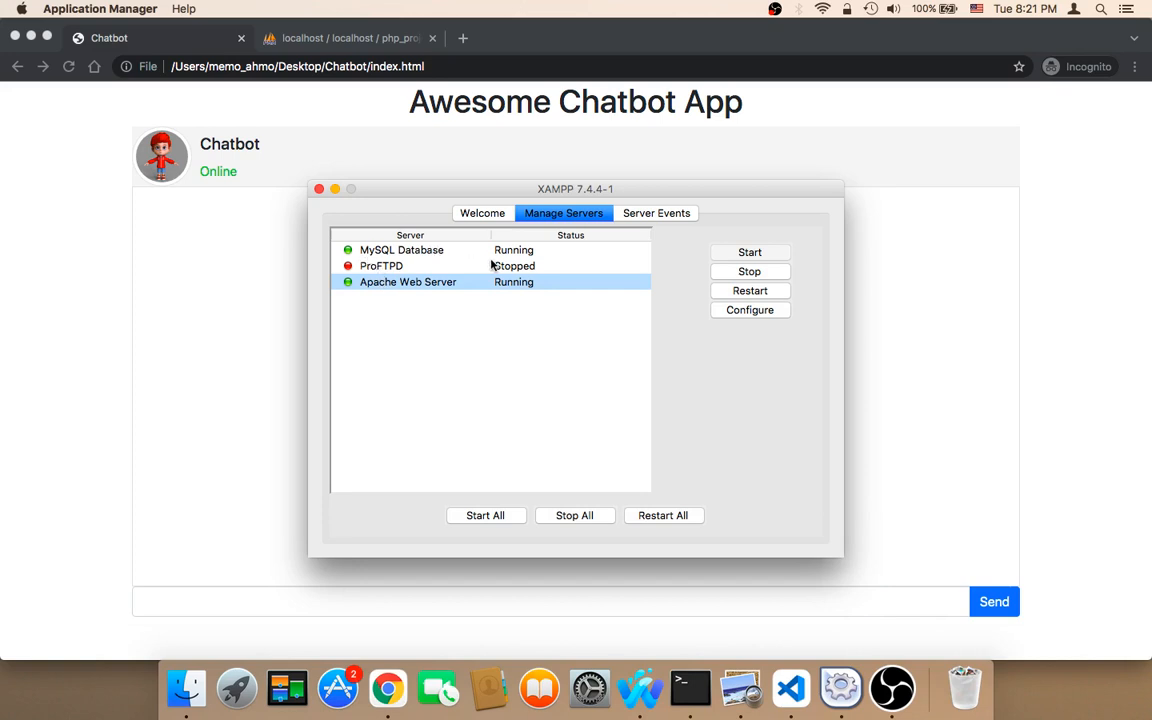
pyautogui.click(401, 249)
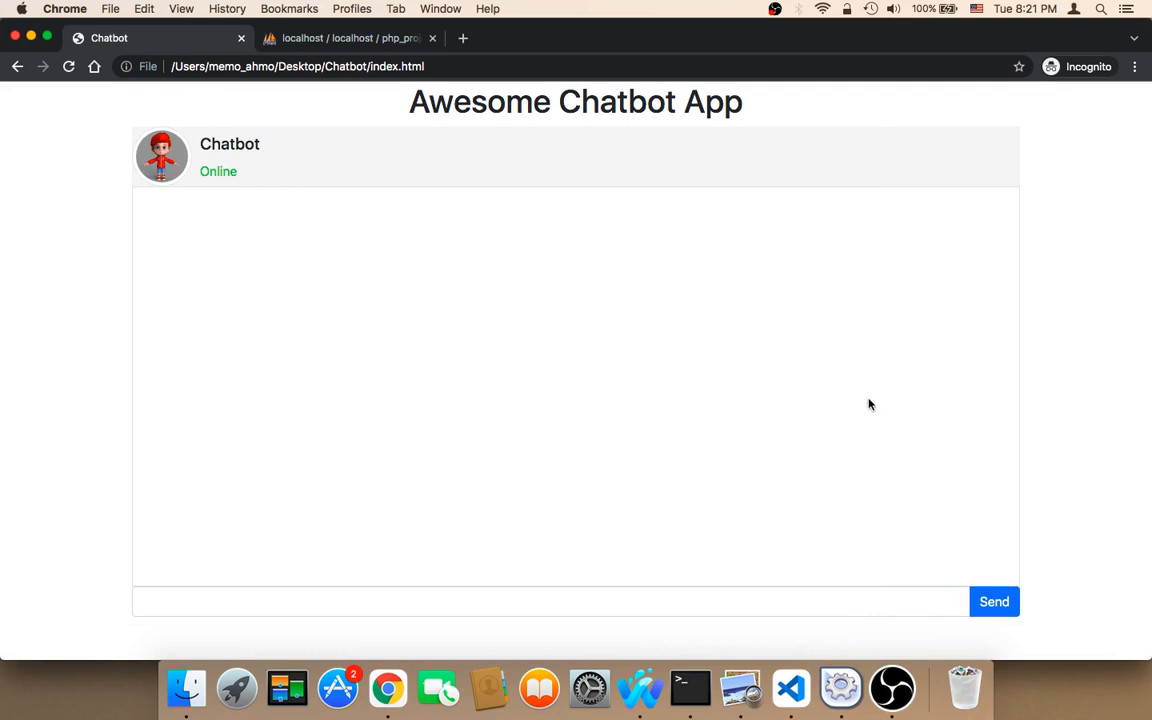
pyautogui.click(790, 687)
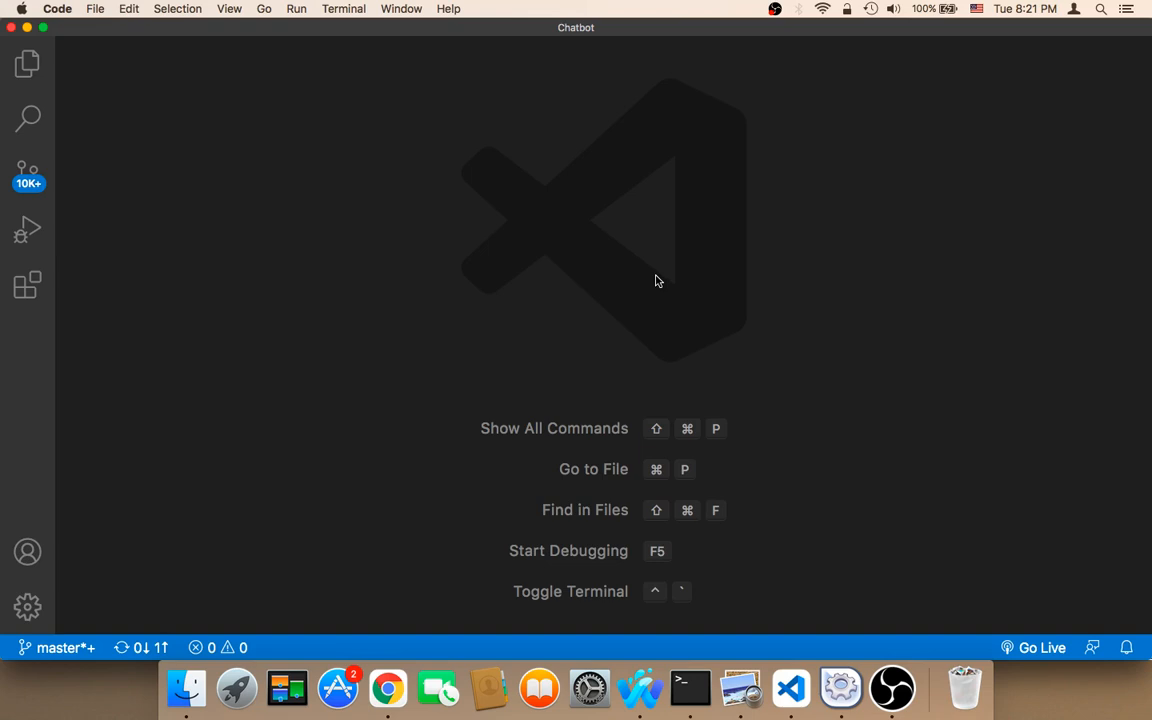
pyautogui.moveTo(1088, 11)
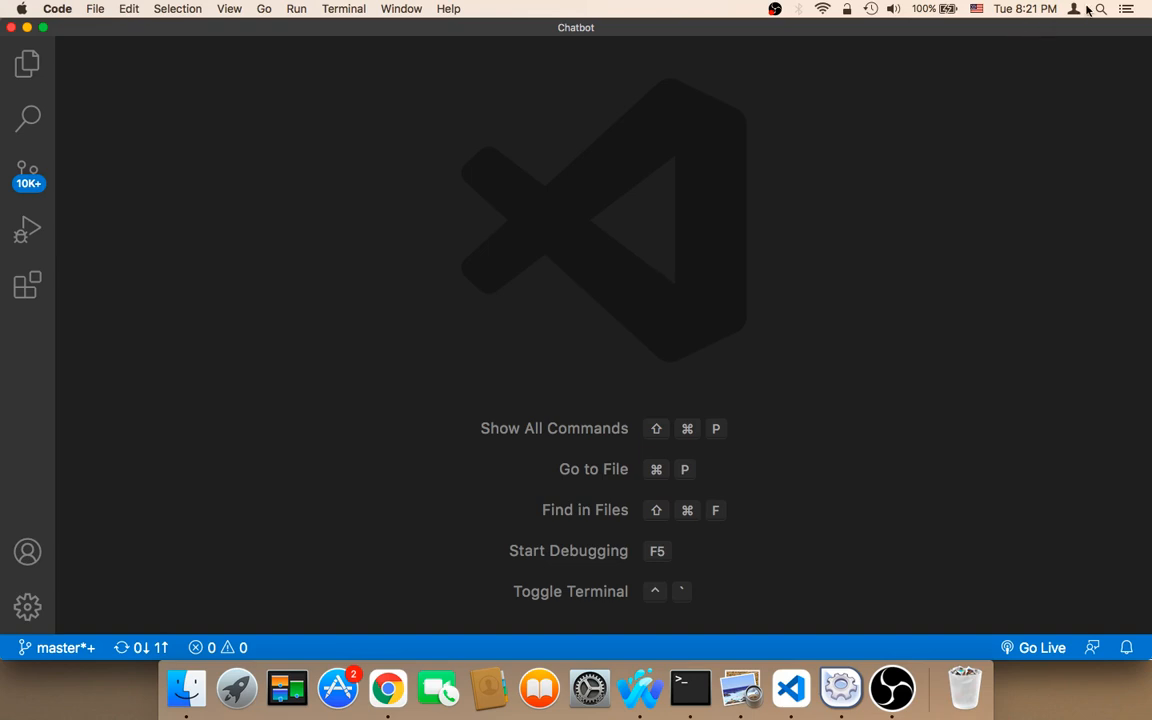
# - Launch Terminal via Spotlight search 'terminal', then close it and return to VS Code
pyautogui.click(1100, 9)
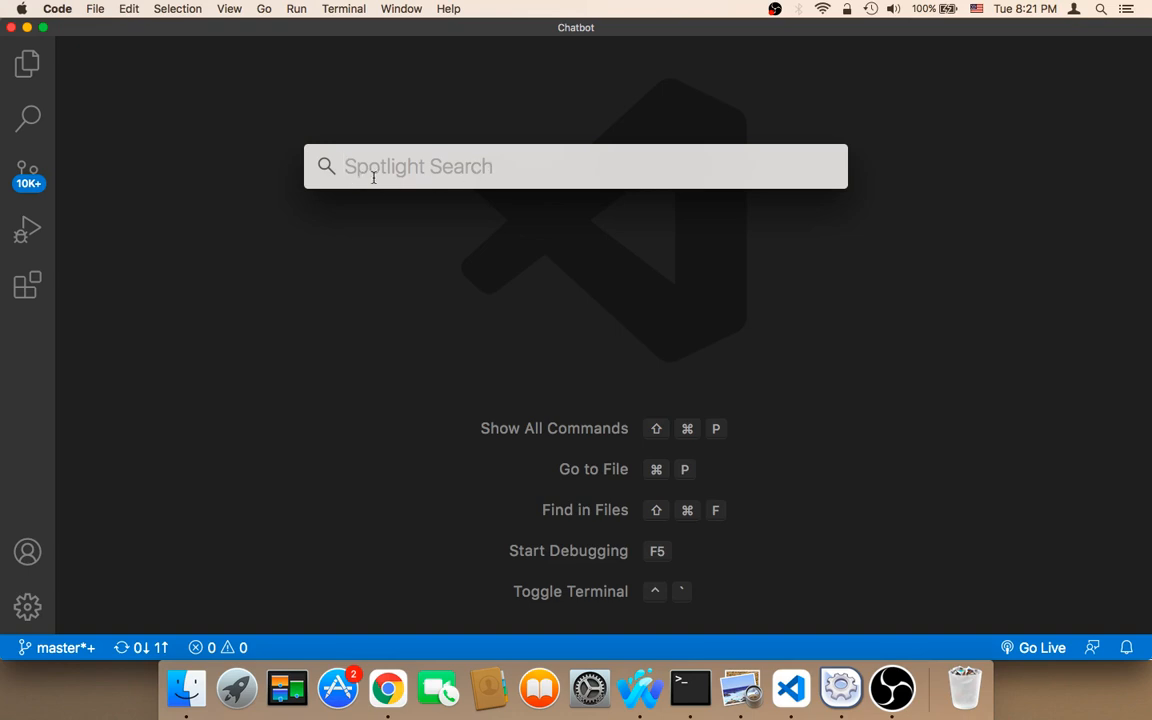
pyautogui.write('terminal')
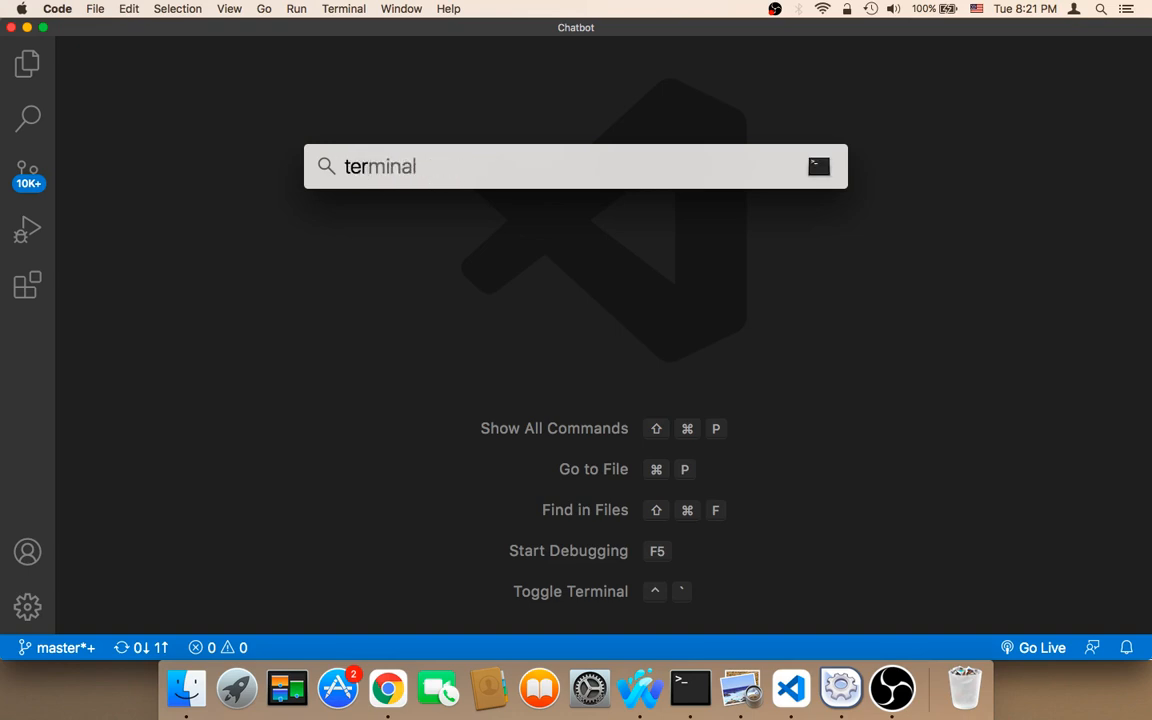
pyautogui.click(689, 687)
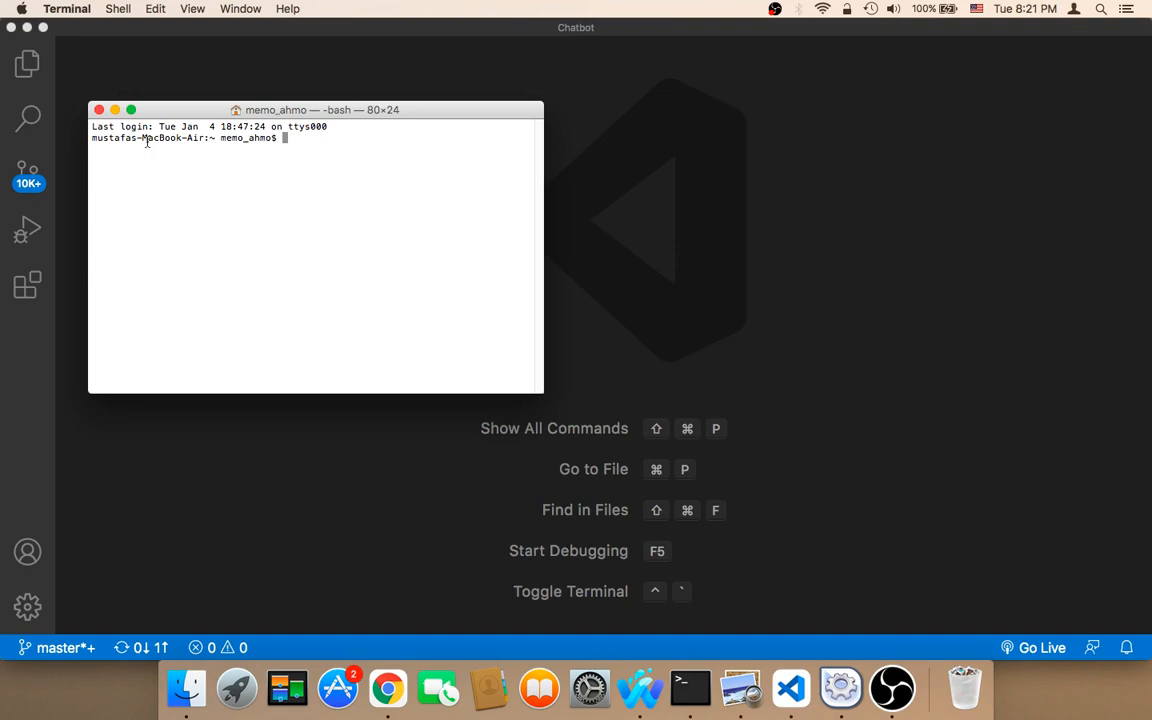
pyautogui.click(99, 110)
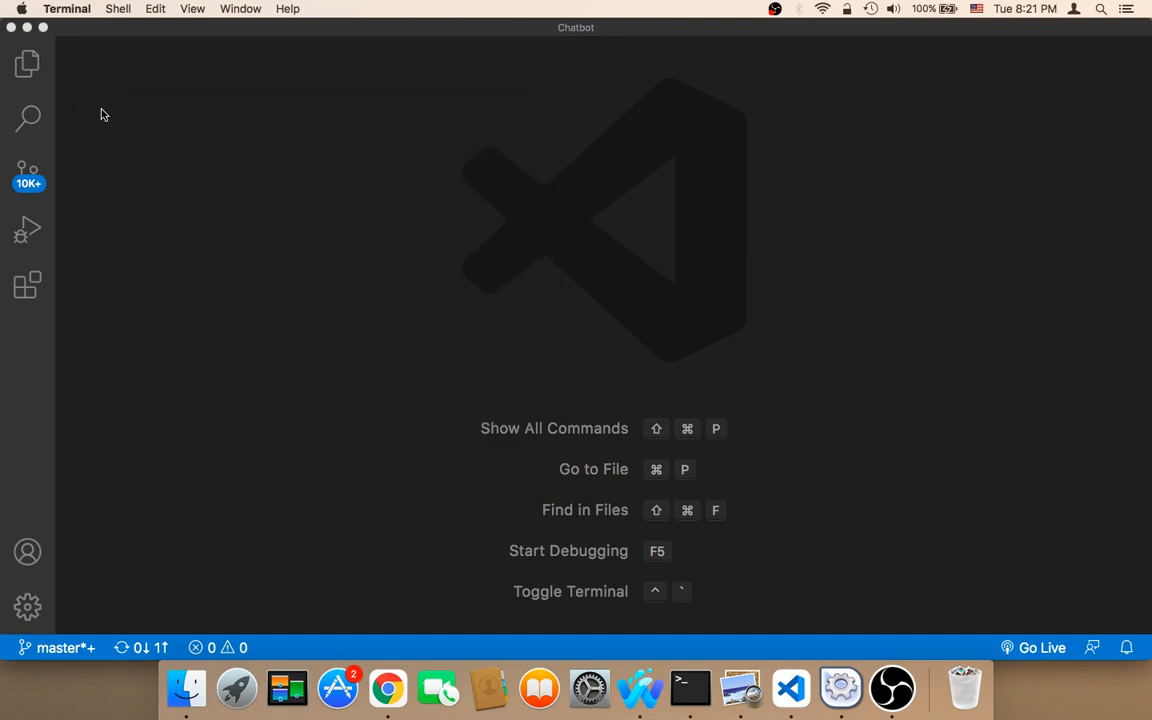
pyautogui.click(465, 145)
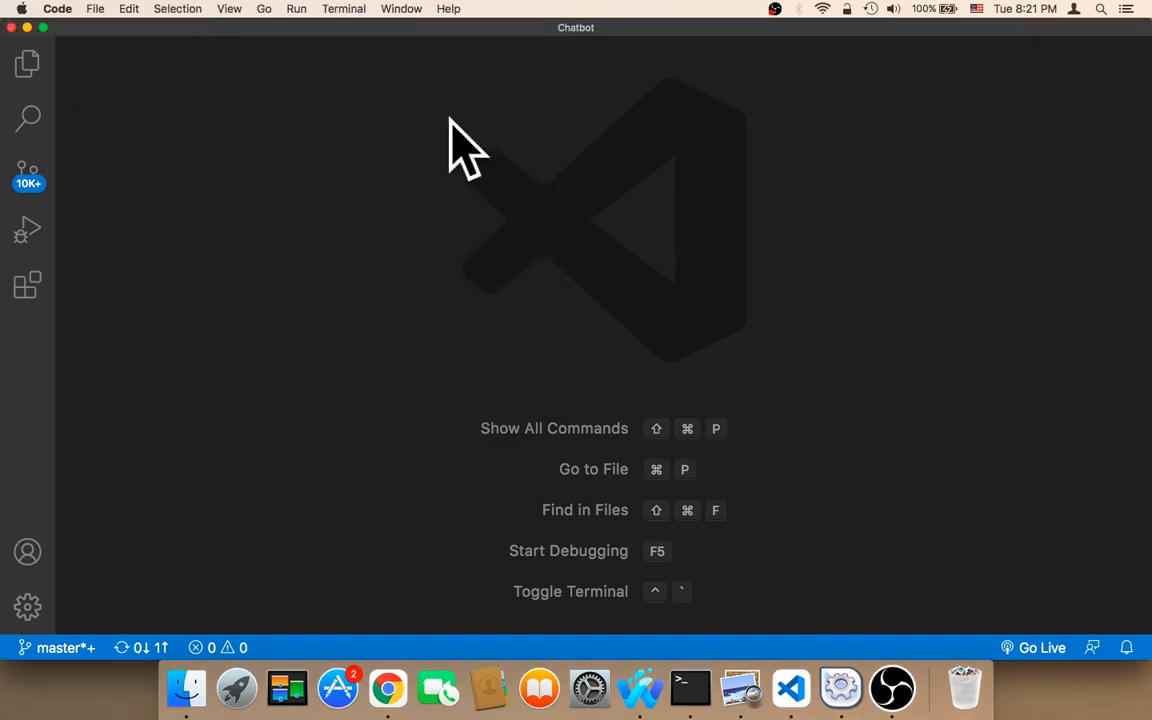
pyautogui.moveTo(357, 218)
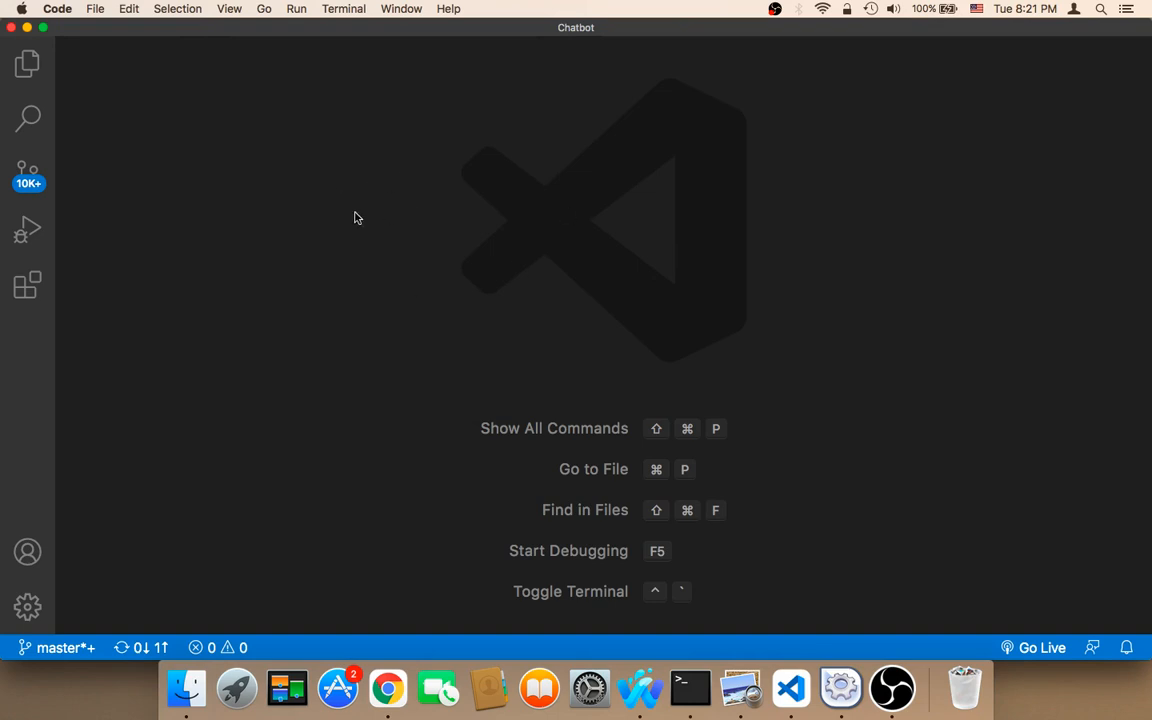
pyautogui.moveTo(230, 8)
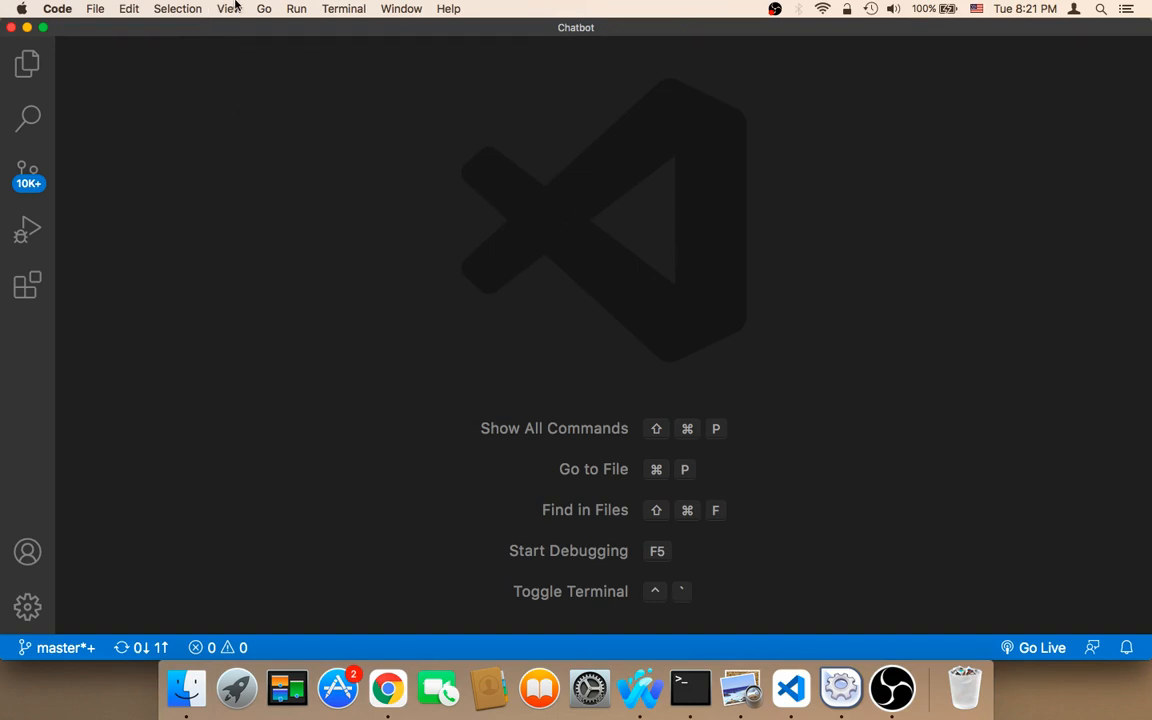
# - Show the integrated terminal from the View menu and focus its bash prompt
pyautogui.click(229, 8)
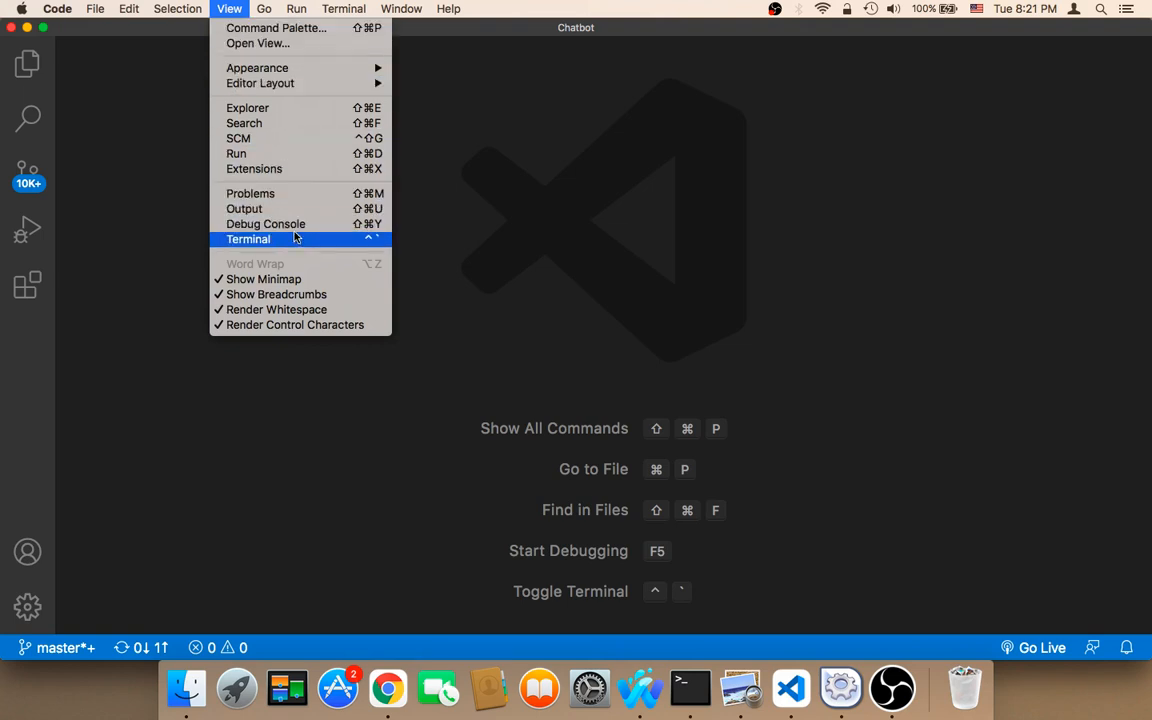
pyautogui.click(248, 239)
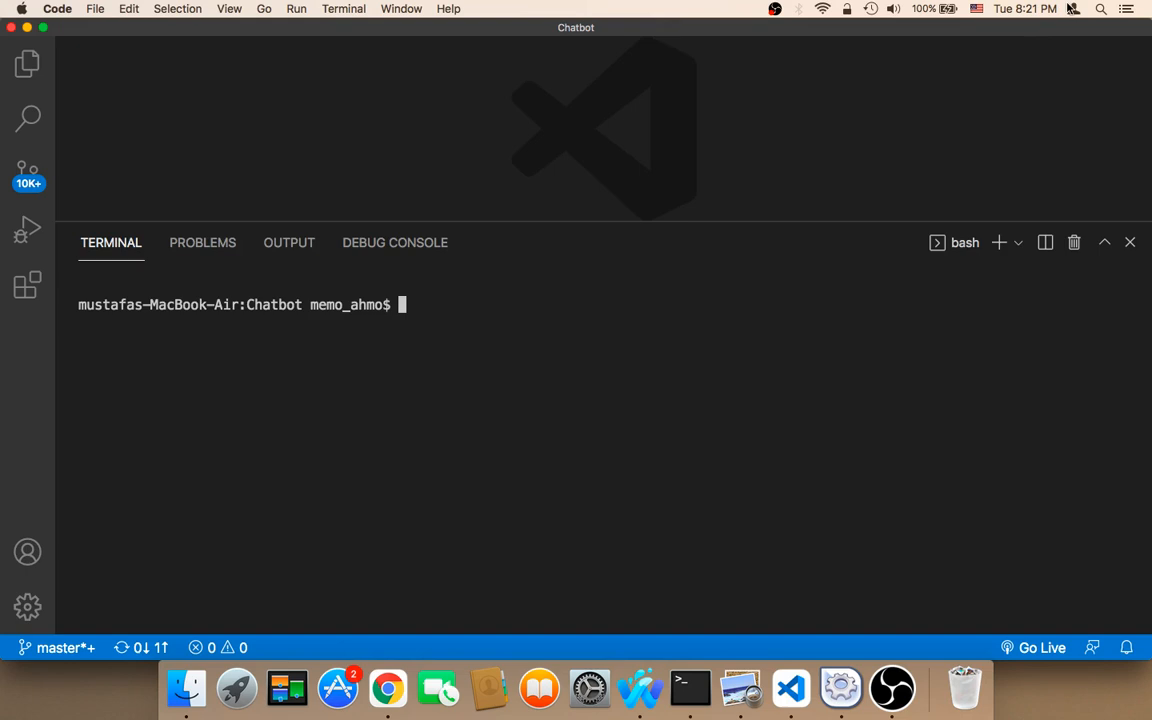
pyautogui.click(689, 688)
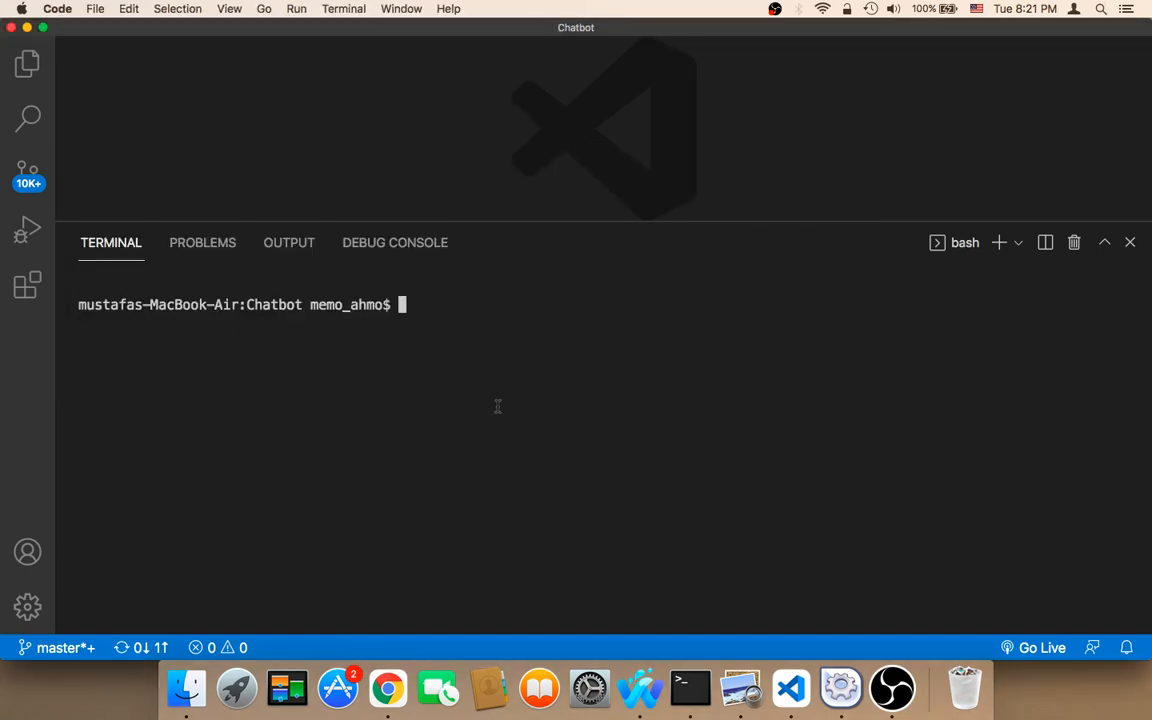
pyautogui.moveTo(730, 647)
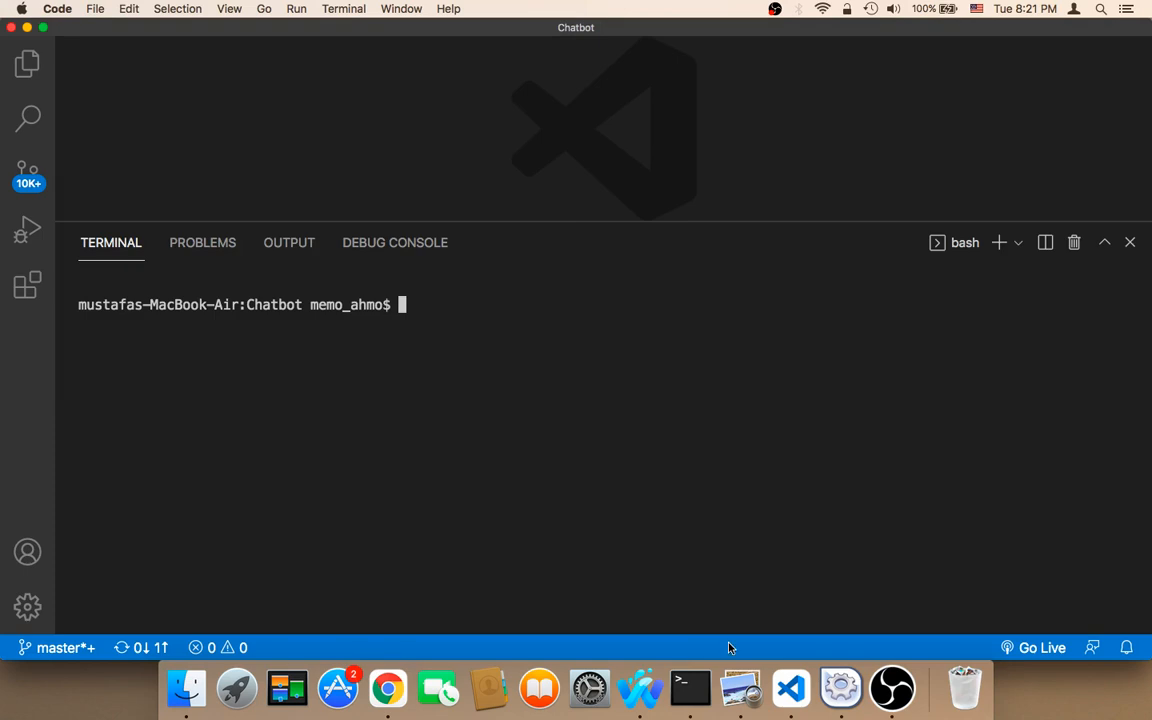
# - Navigate the shell into desktop/Chatbot with cd commands, leaving 'co' typed at the prompt
pyautogui.click(690, 688)
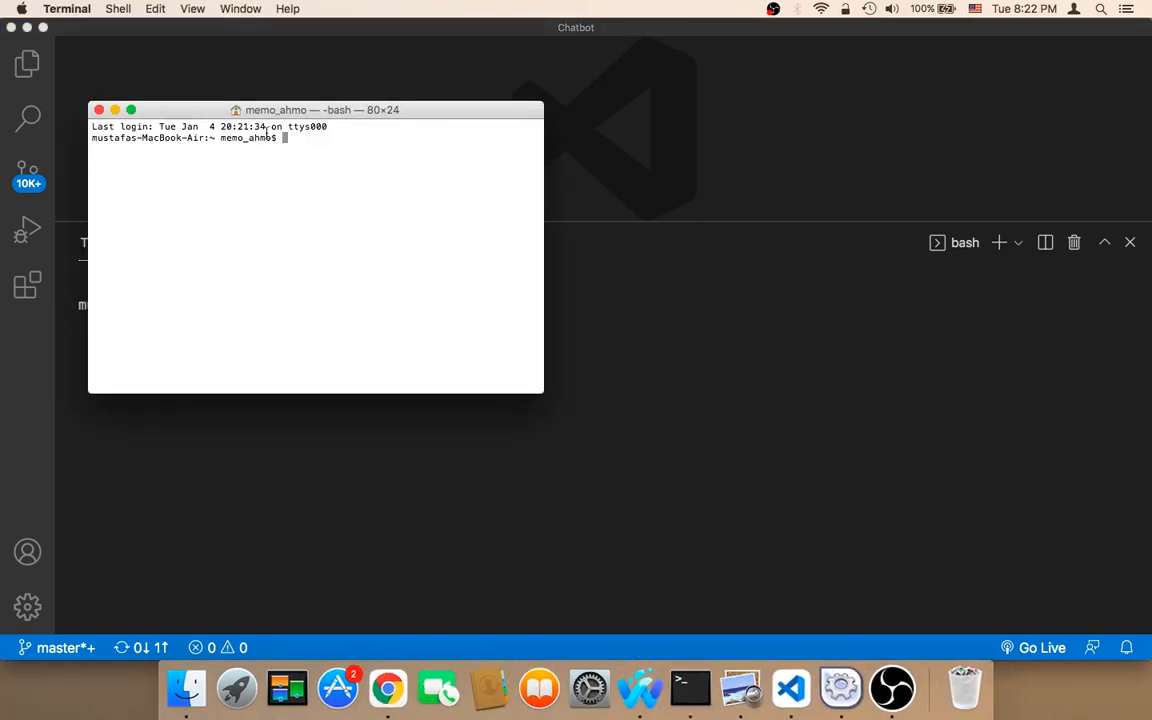
pyautogui.moveTo(563, 47)
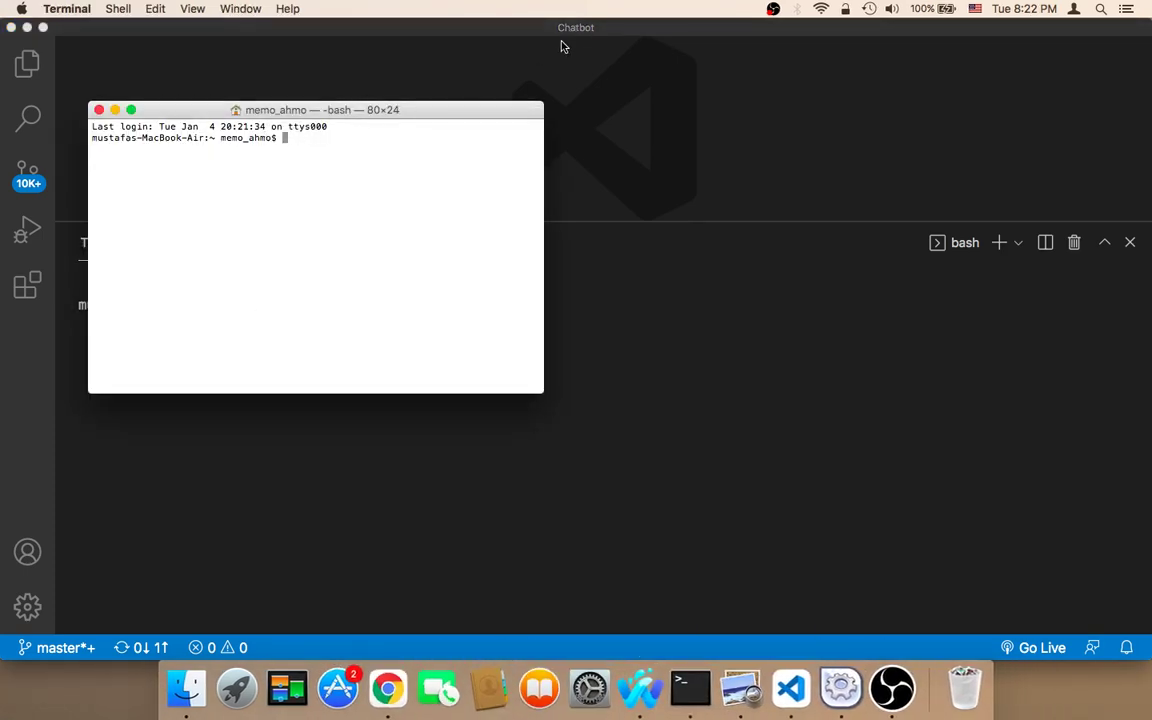
pyautogui.moveTo(570, 42)
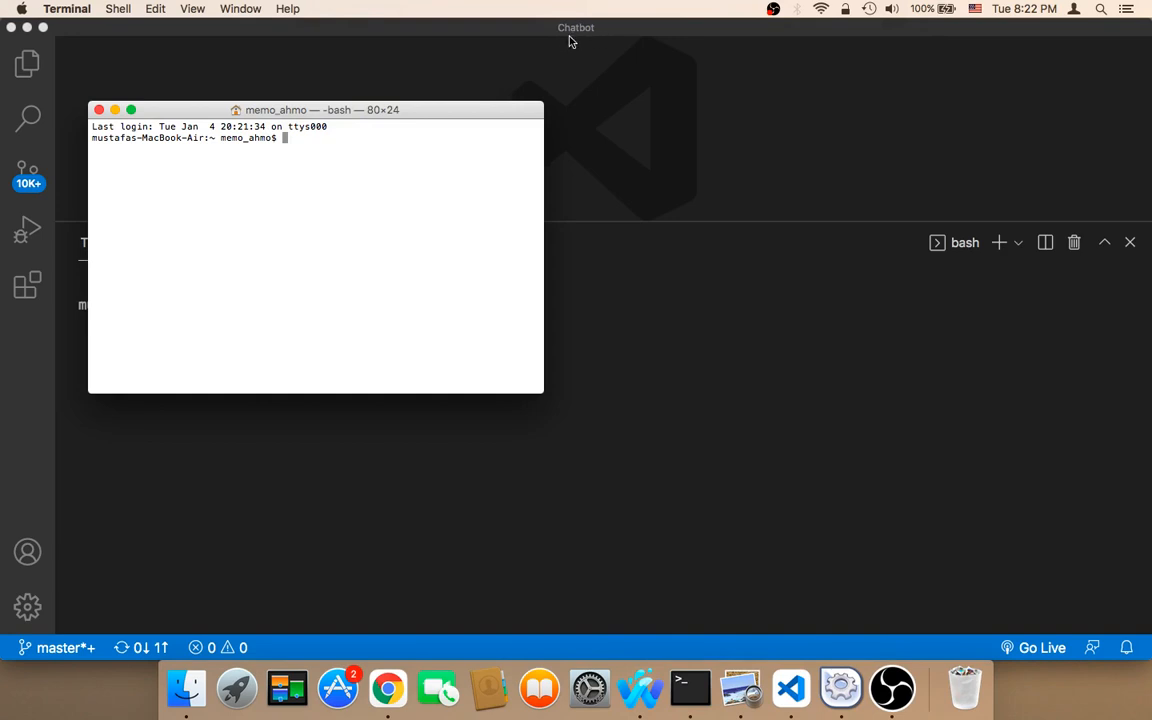
pyautogui.moveTo(551, 117)
pyautogui.write('cd ')
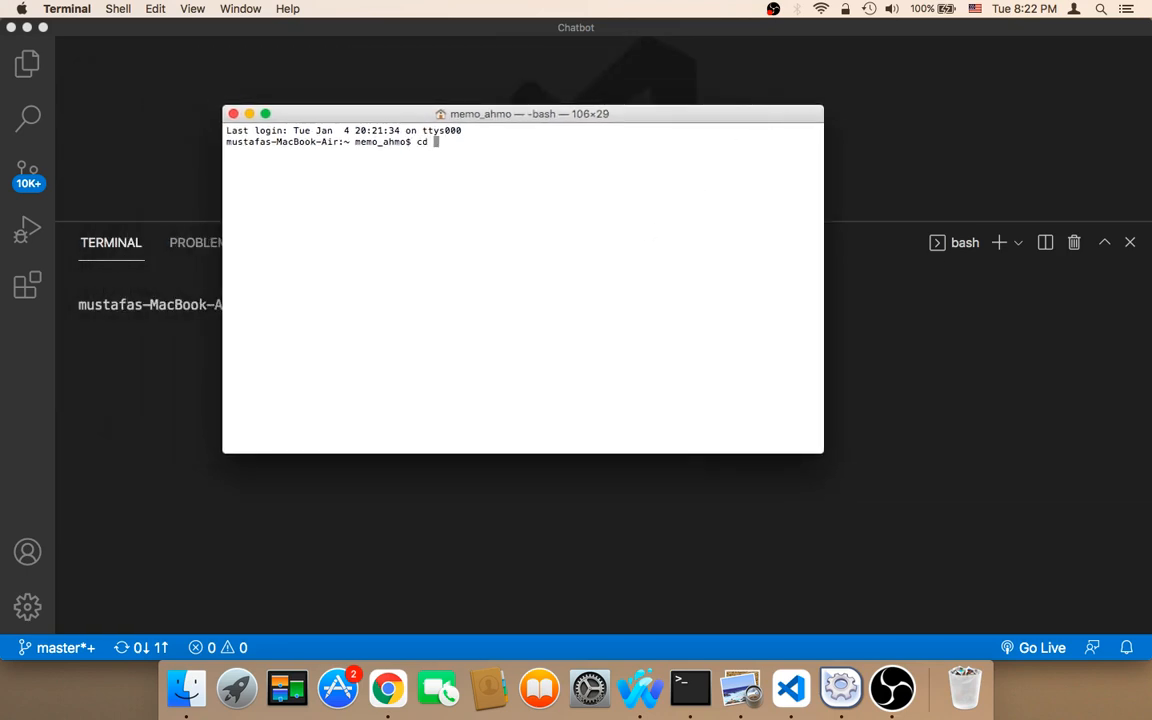
pyautogui.write('desktop')
pyautogui.write('cd')
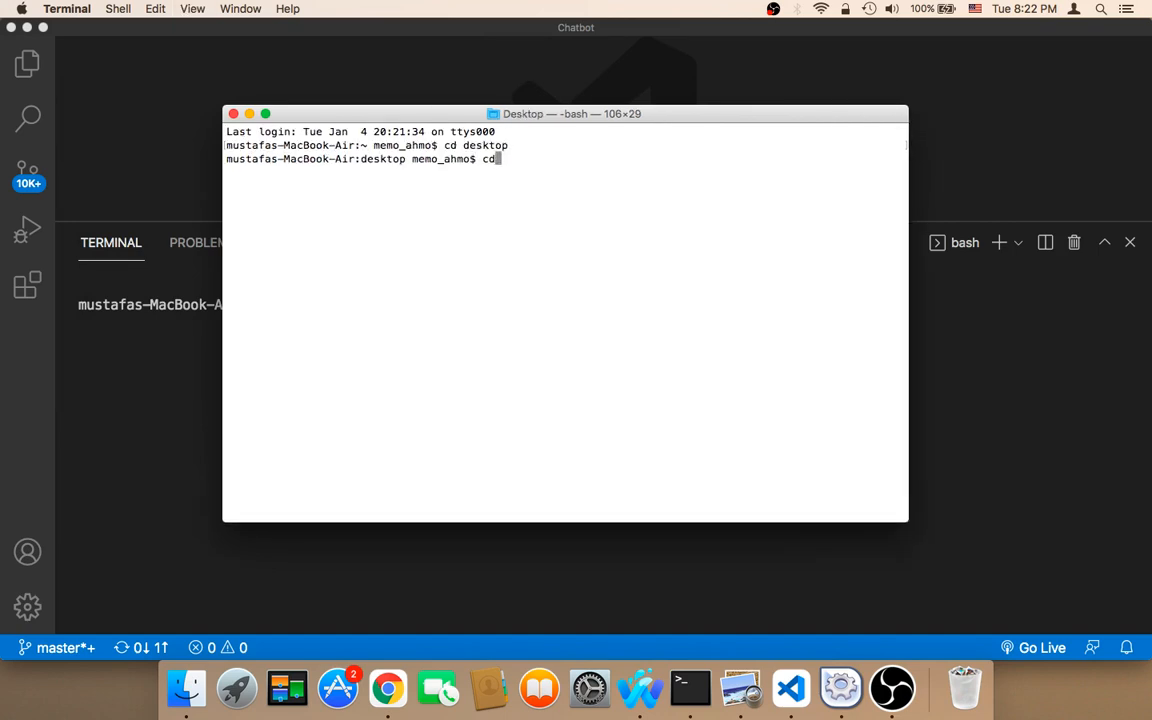
pyautogui.write('Ch')
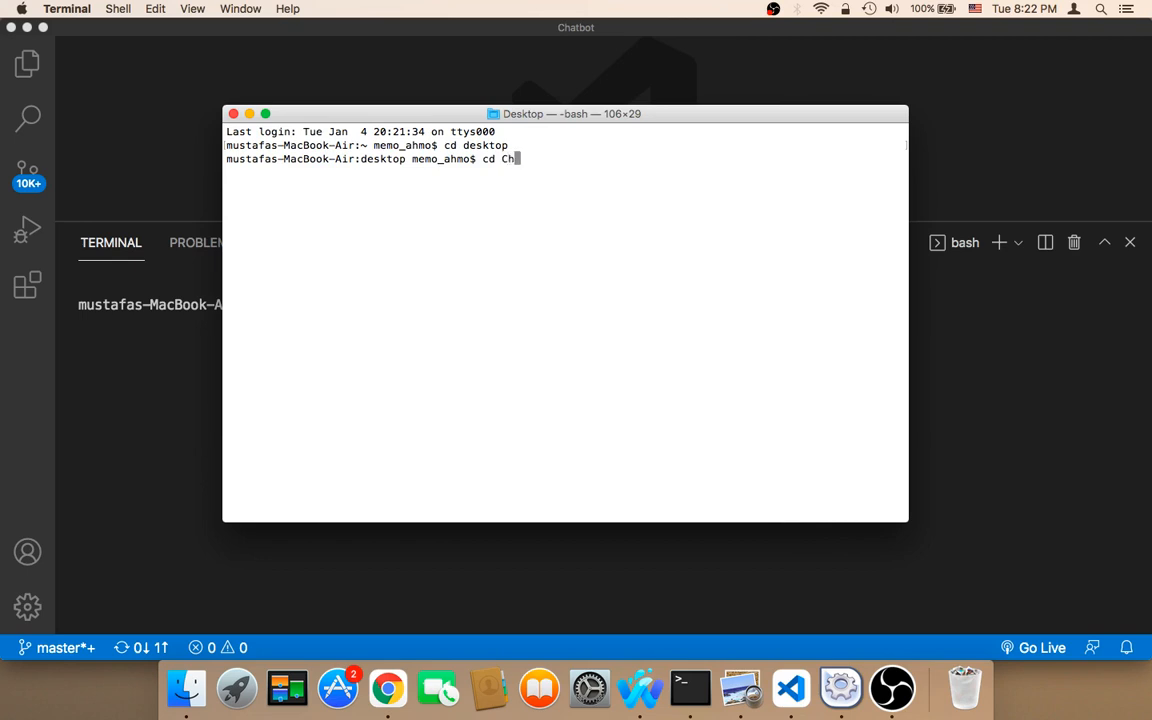
pyautogui.press('Return')
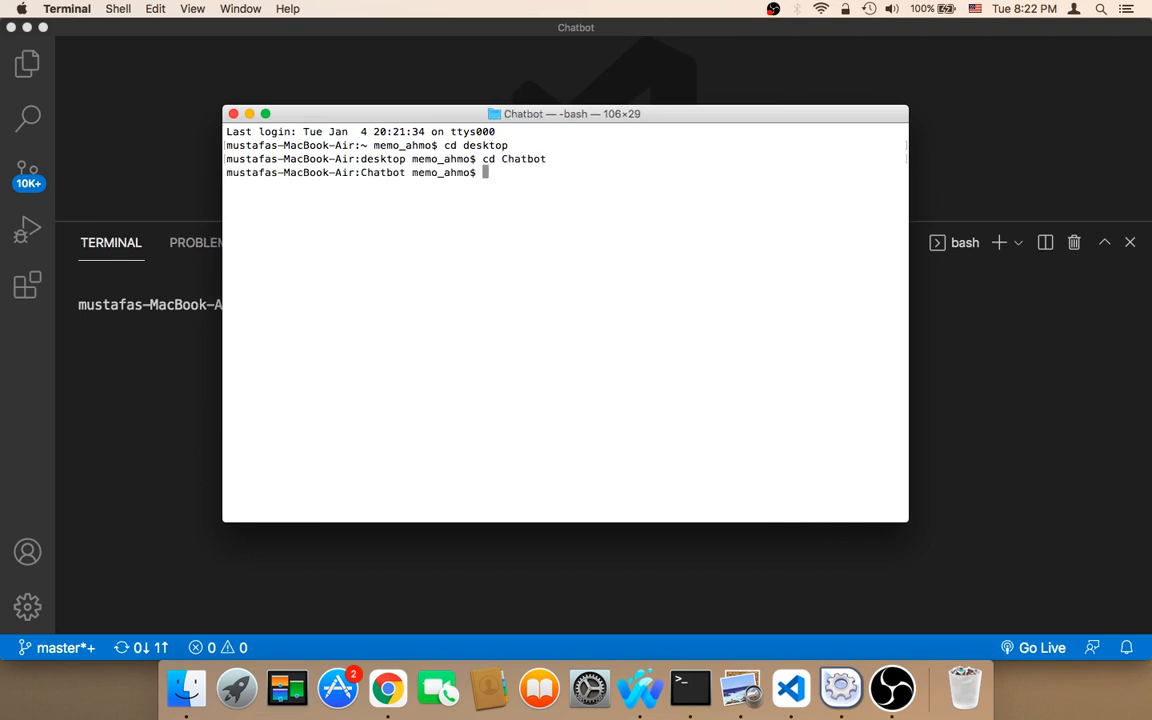
pyautogui.moveTo(980, 150)
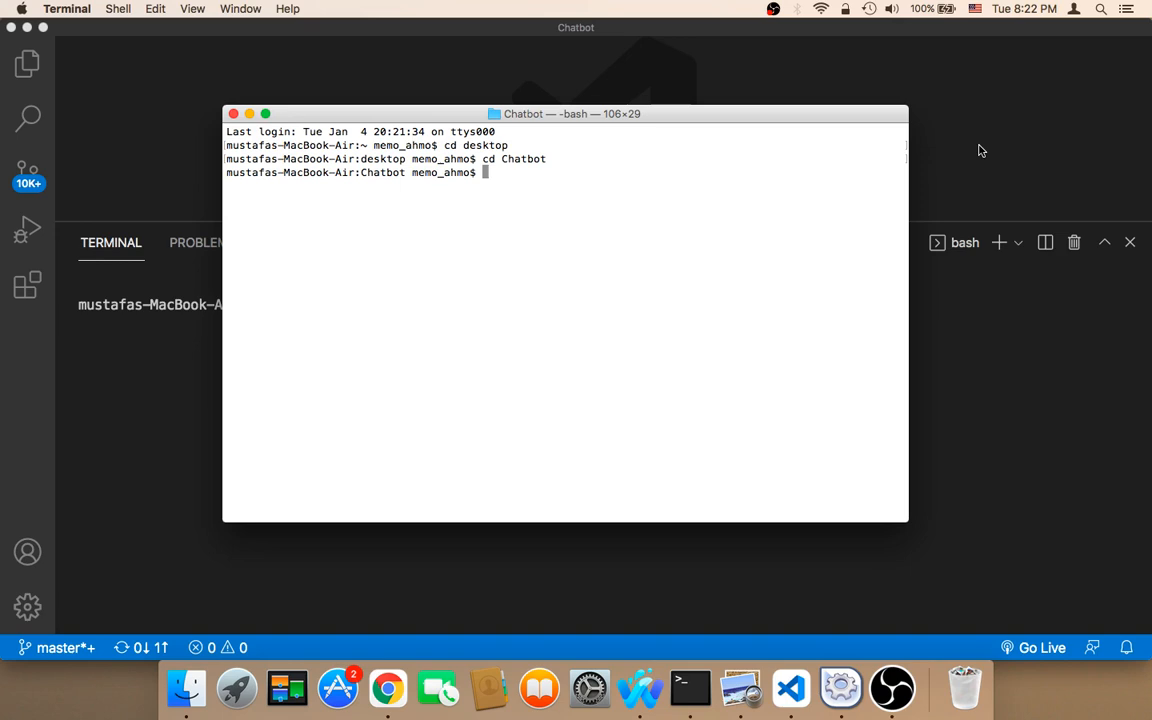
pyautogui.moveTo(644, 268)
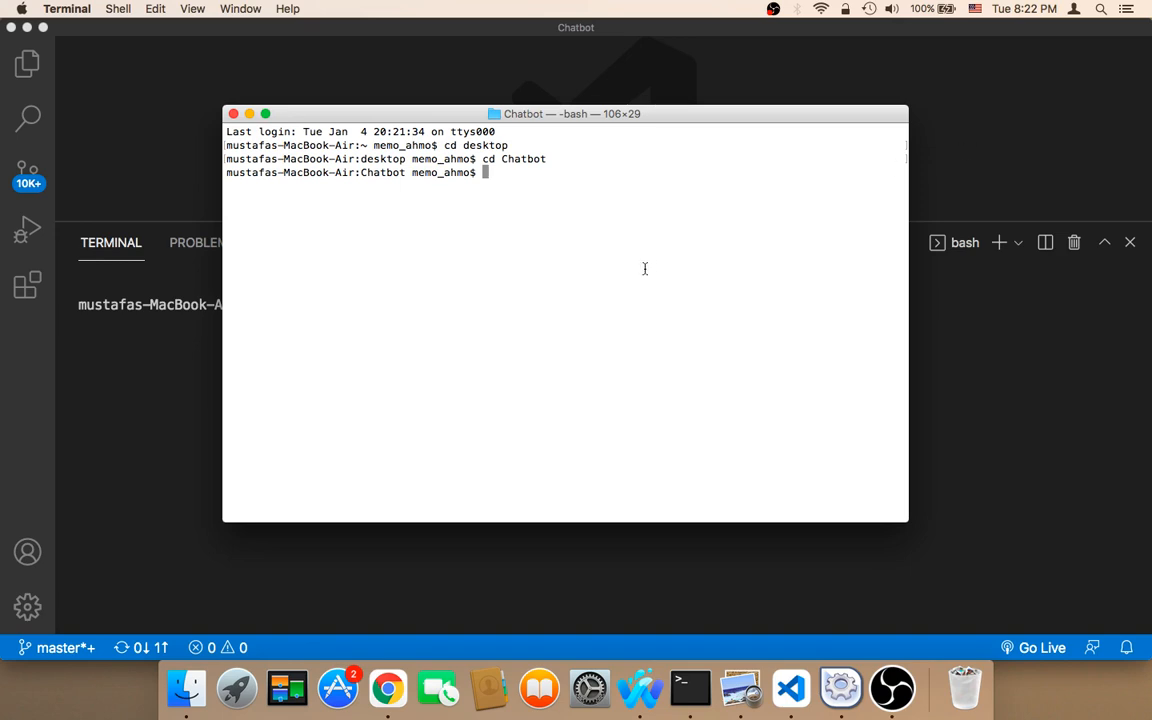
pyautogui.write('command promot')
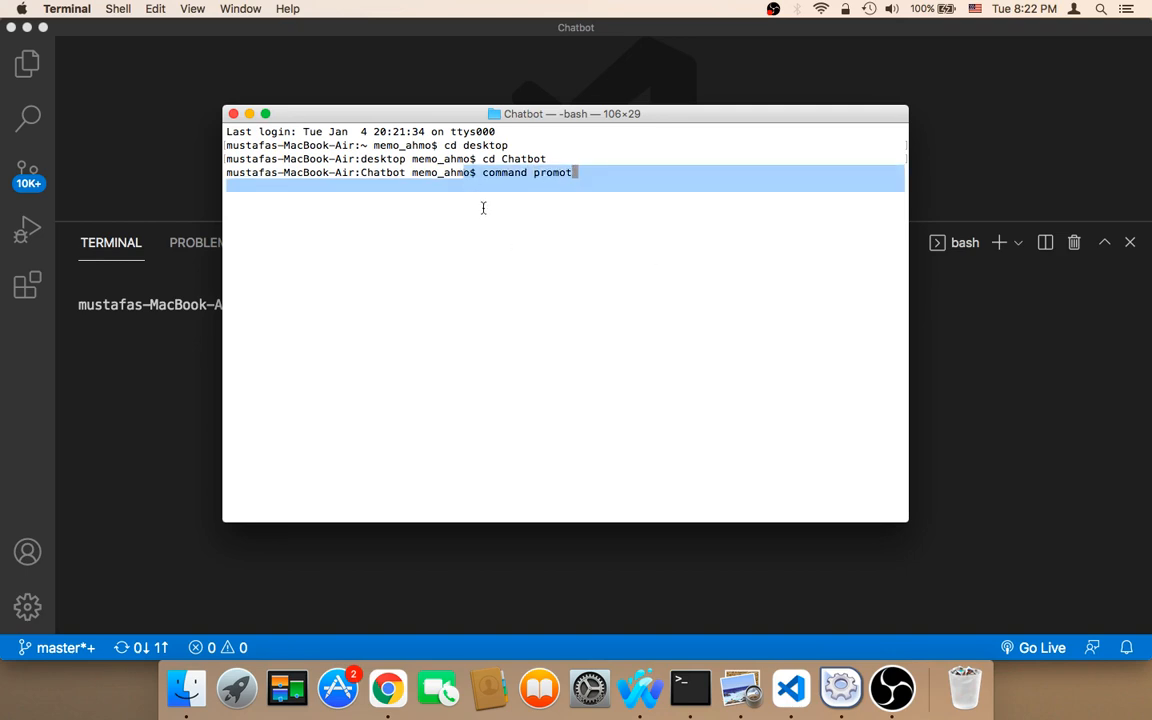
pyautogui.moveTo(556, 256)
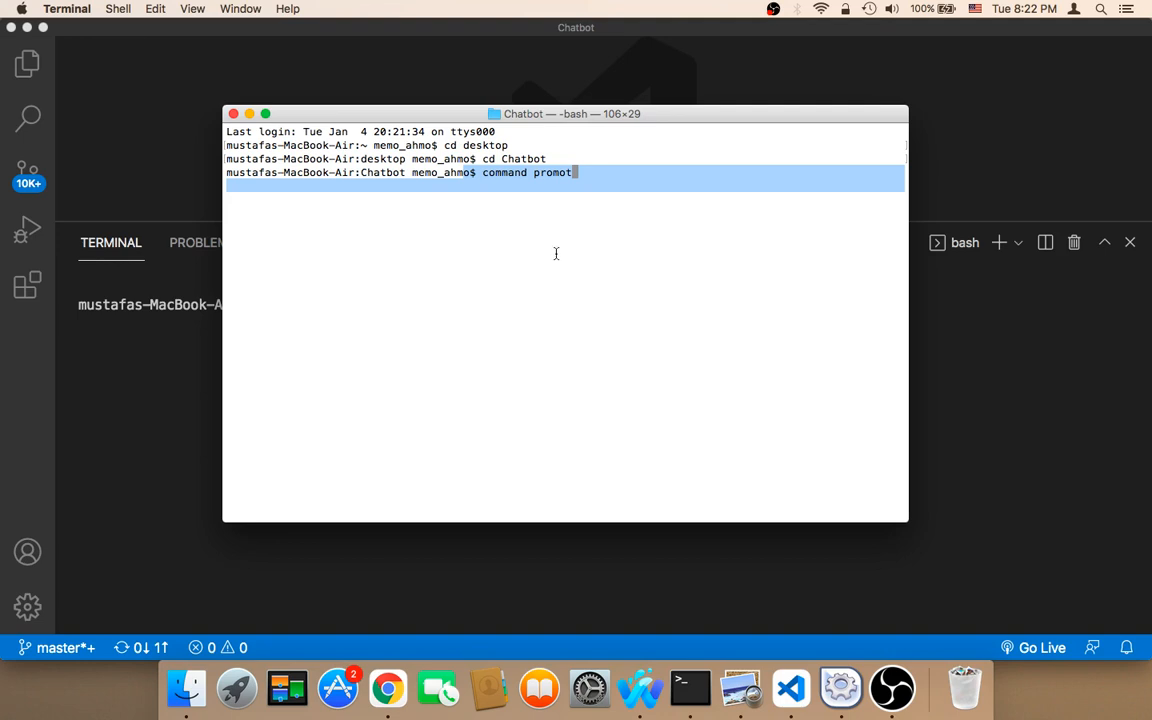
pyautogui.moveTo(557, 178)
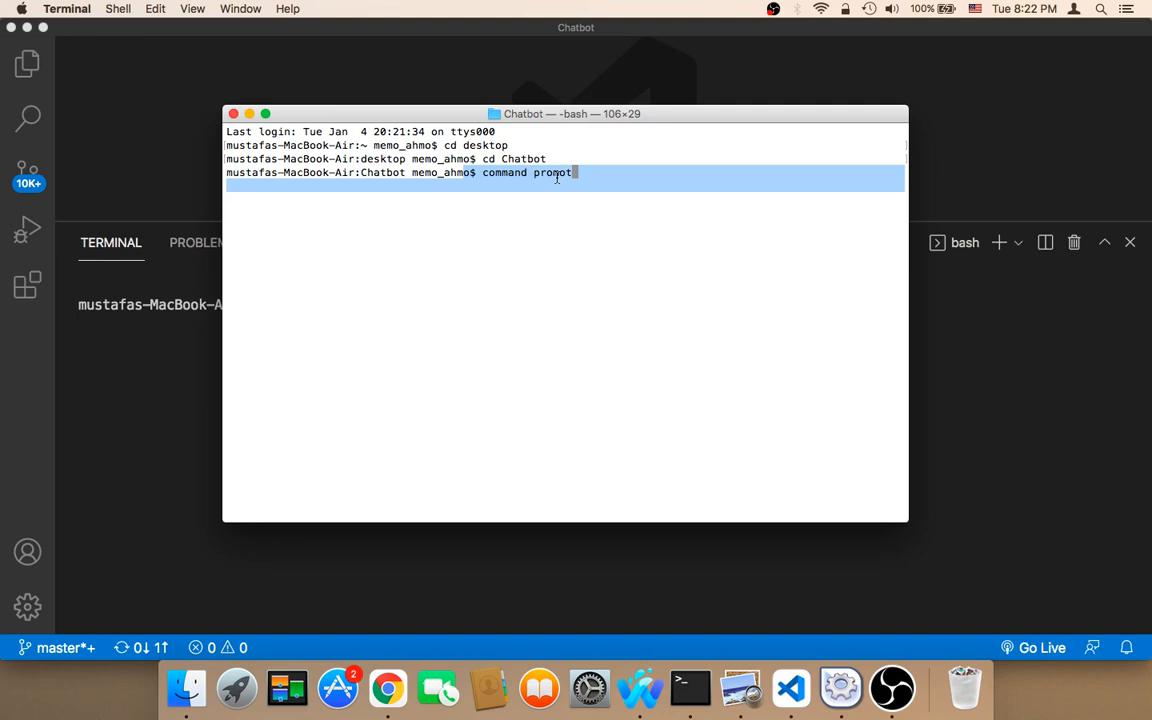
pyautogui.moveTo(473, 239)
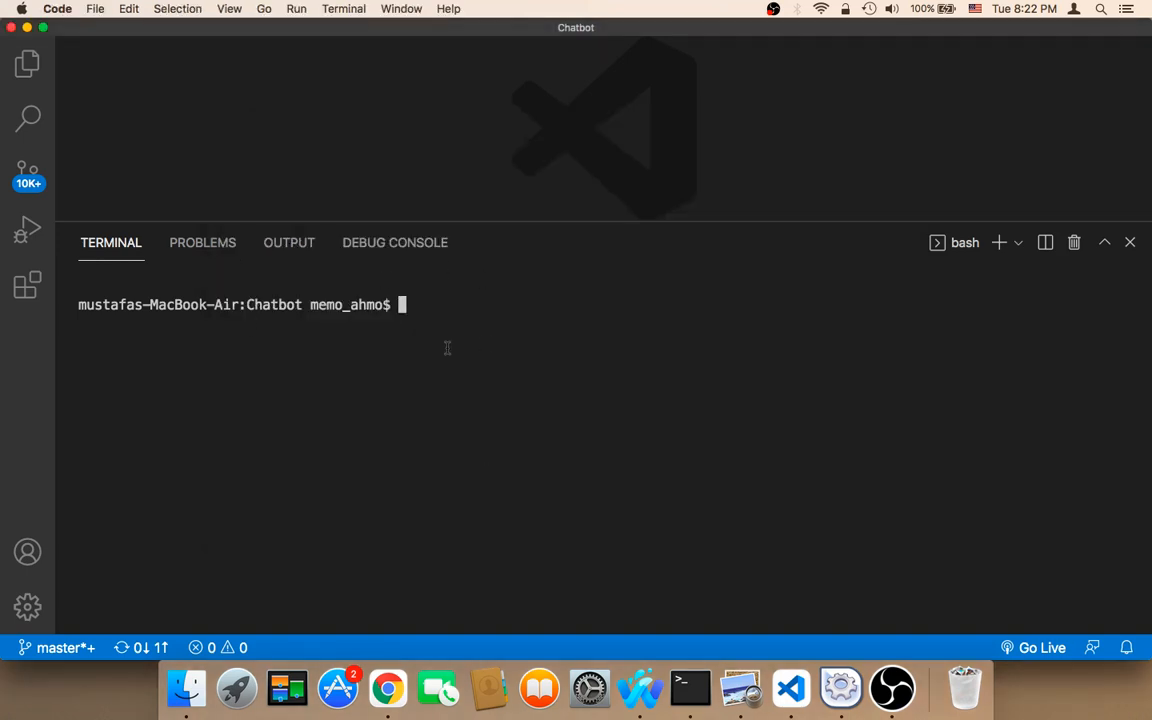
# - Start a PHP development server with 'php -S localhost:8000' in the integrated terminal
pyautogui.write('ph')
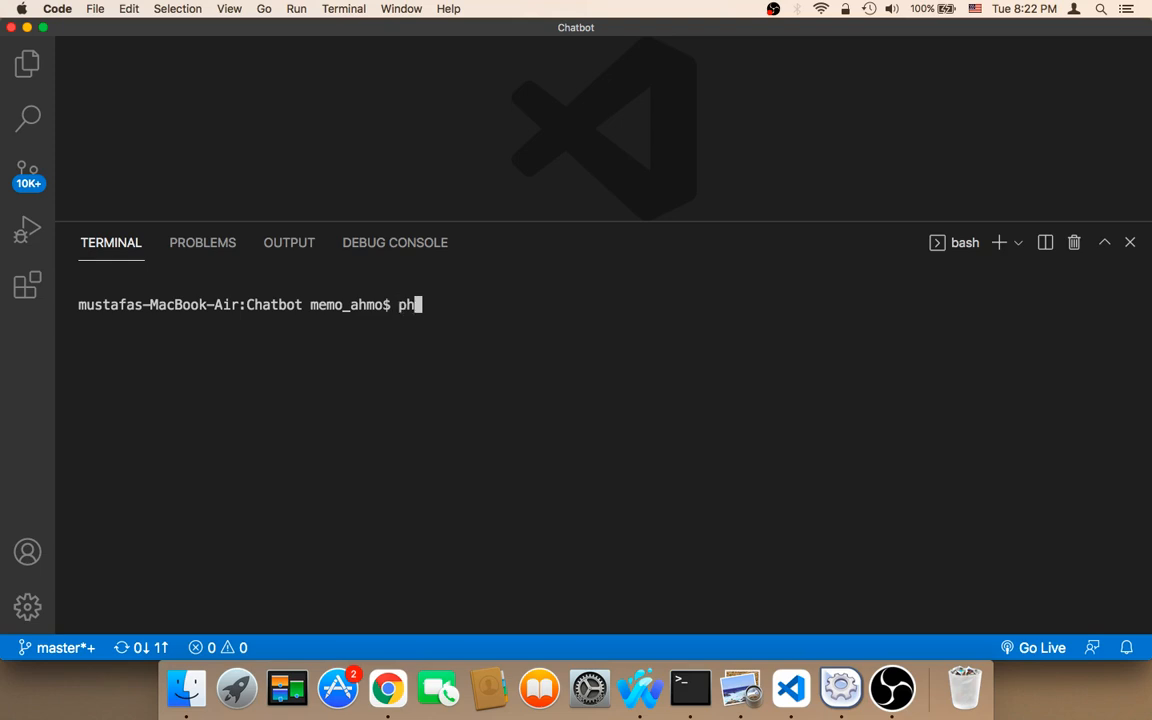
pyautogui.write('p -')
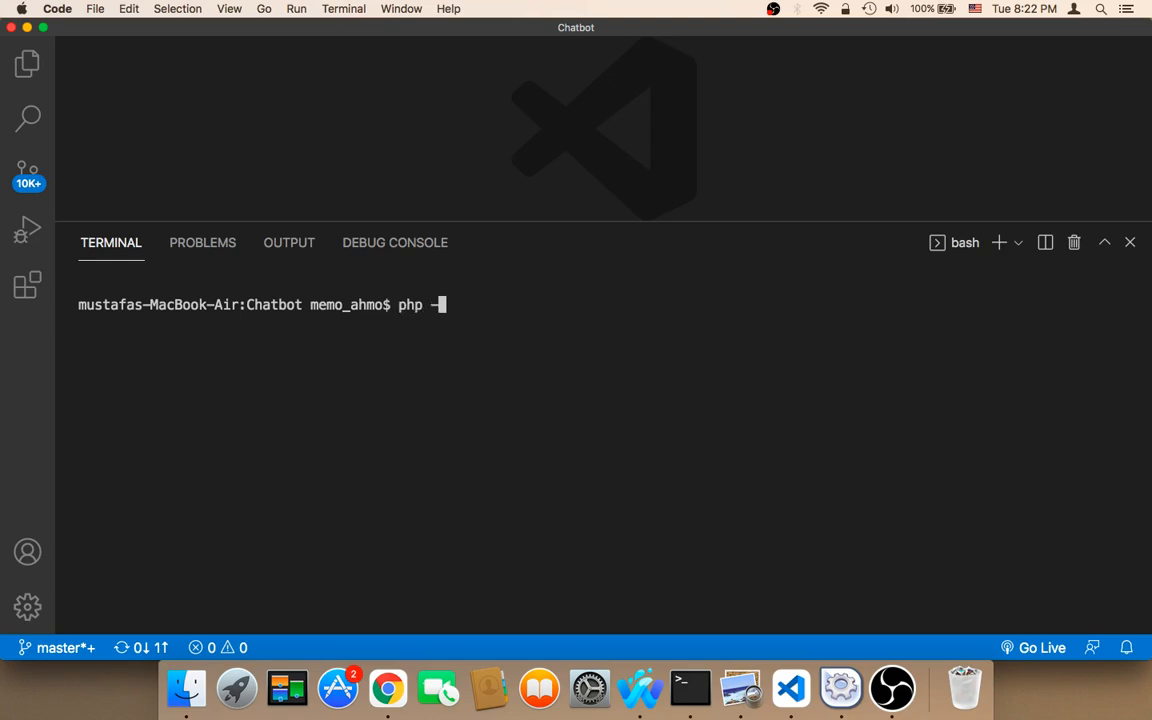
pyautogui.write('S')
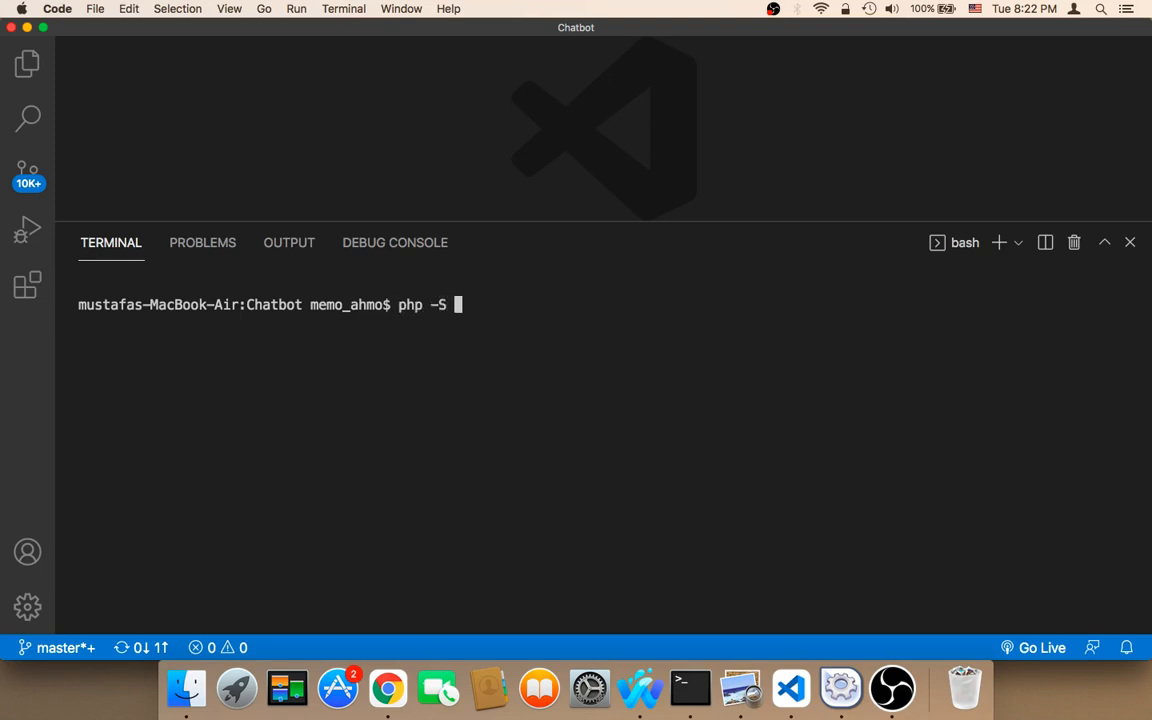
pyautogui.write('localg')
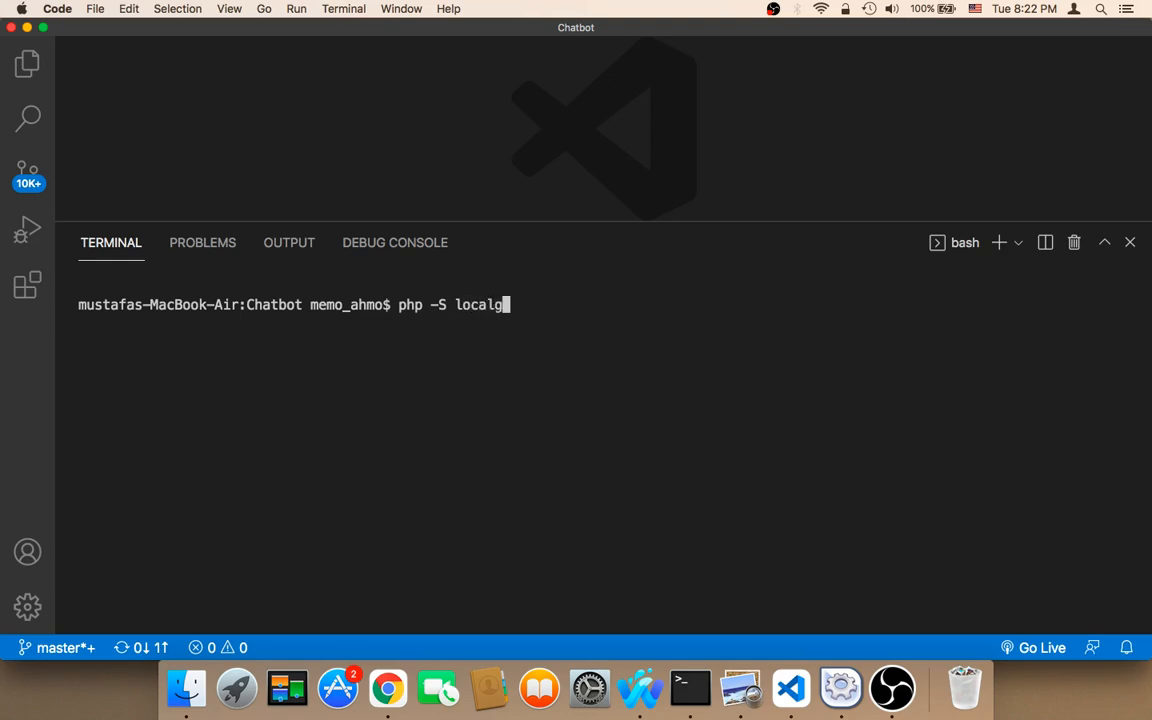
pyautogui.write('ost')
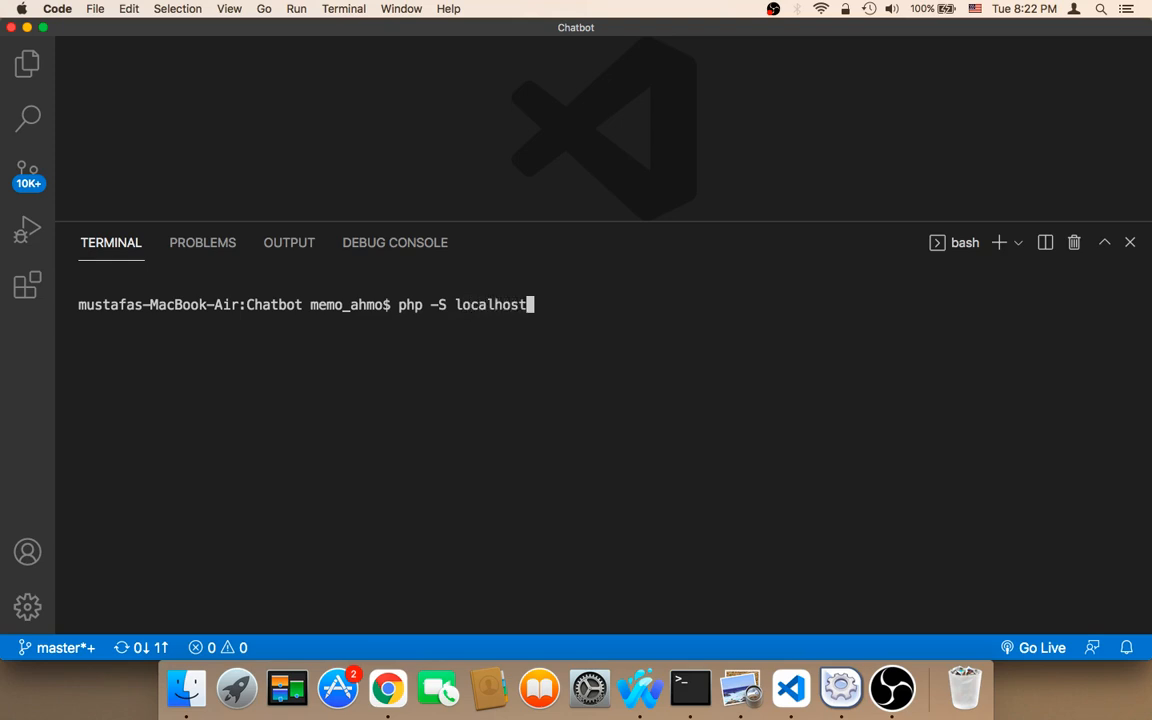
pyautogui.write(':8000')
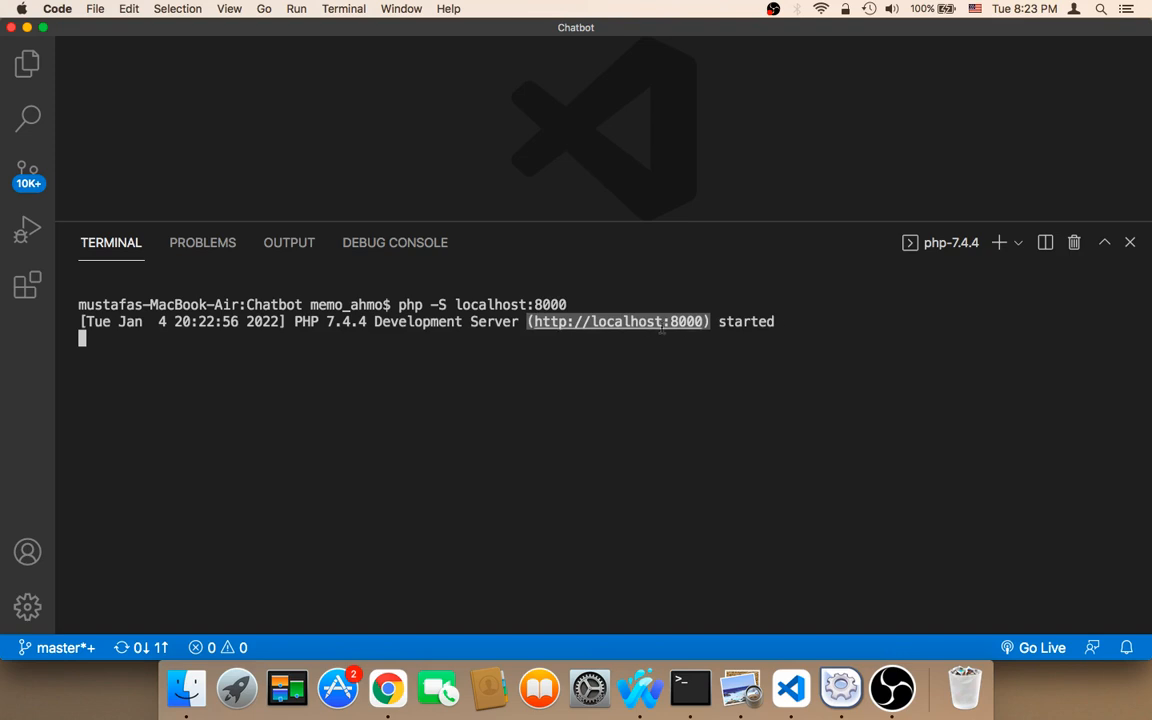
pyautogui.rightClick(680, 340)
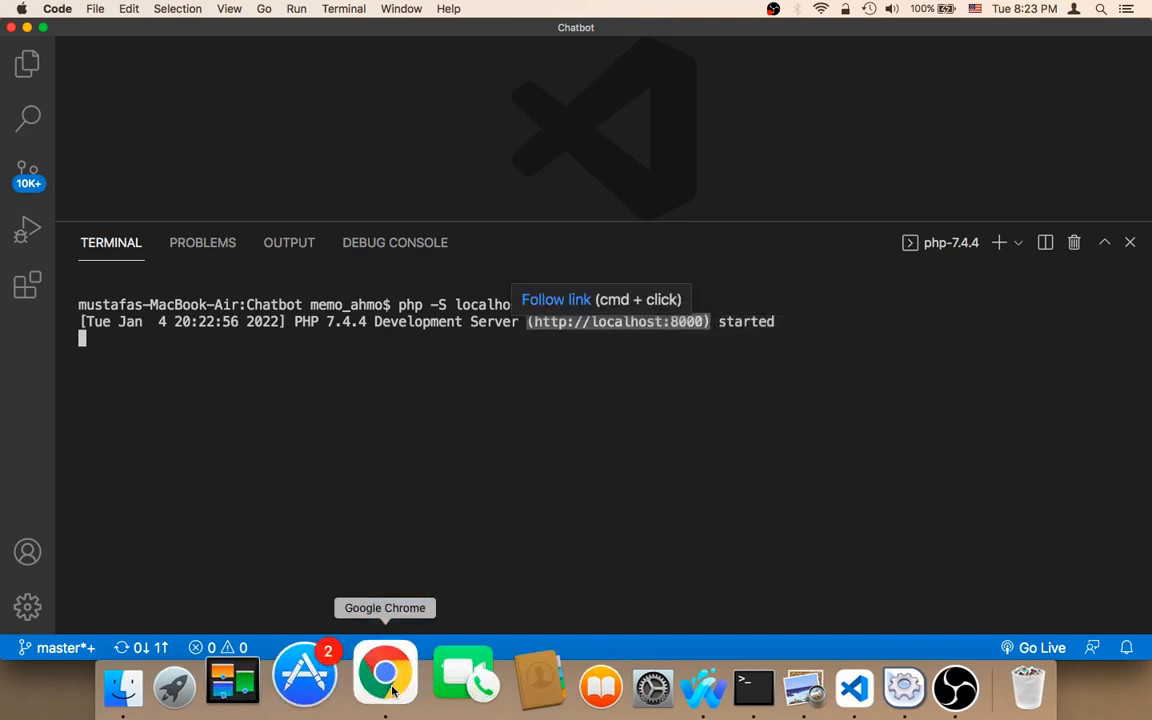
pyautogui.click(385, 672)
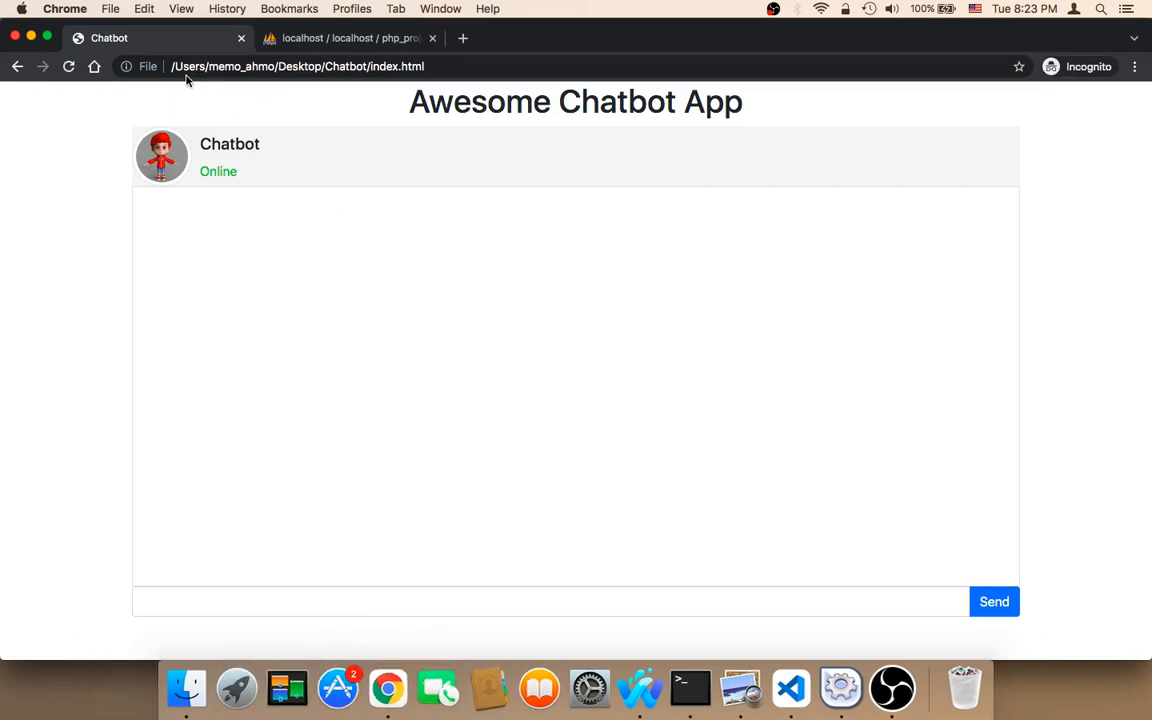
pyautogui.moveTo(388, 57)
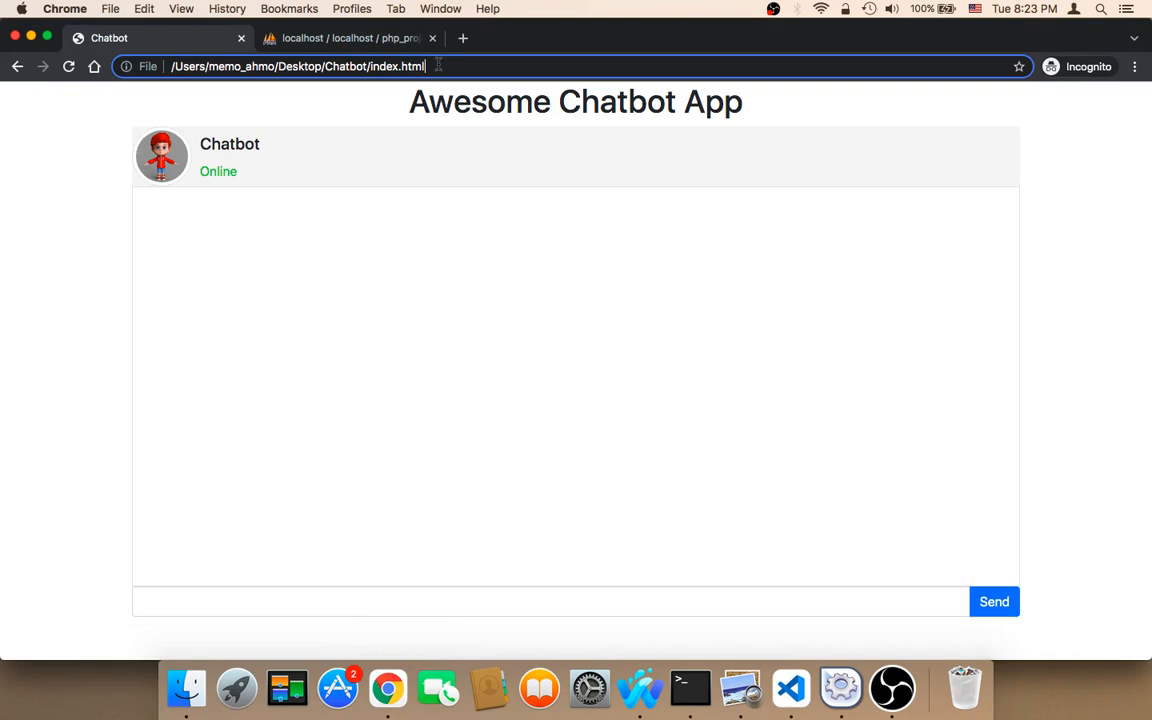
pyautogui.write('(http://localhost:8000)')
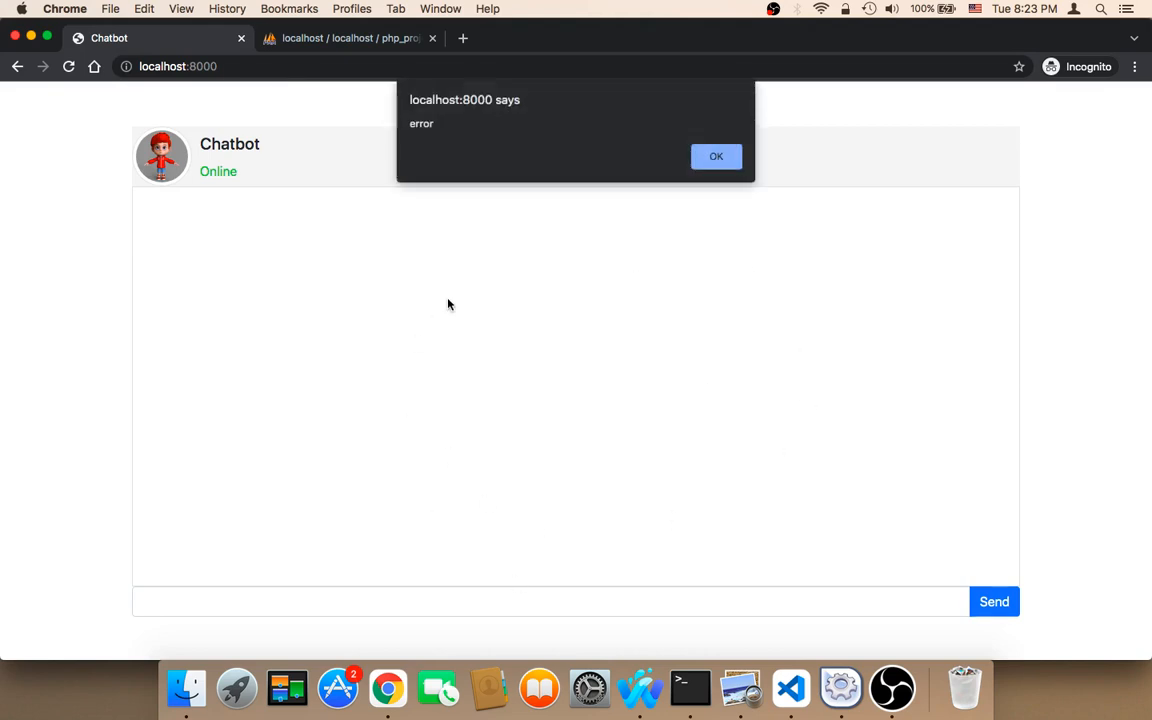
pyautogui.moveTo(410, 505)
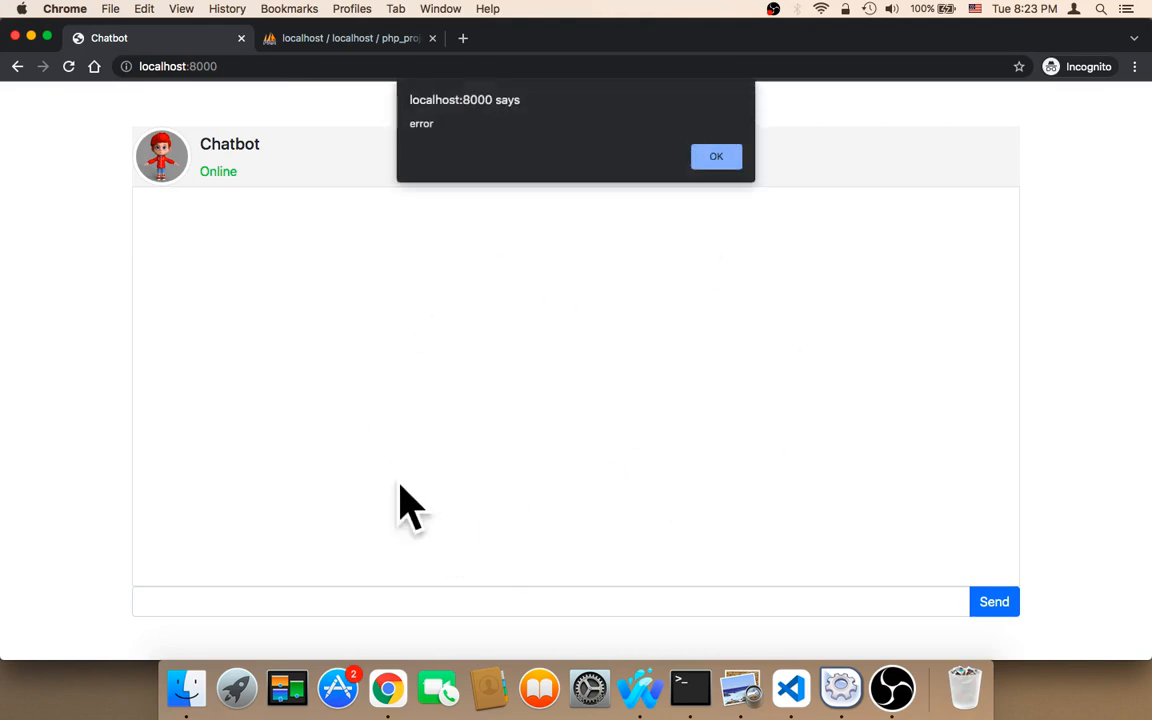
pyautogui.moveTo(590, 362)
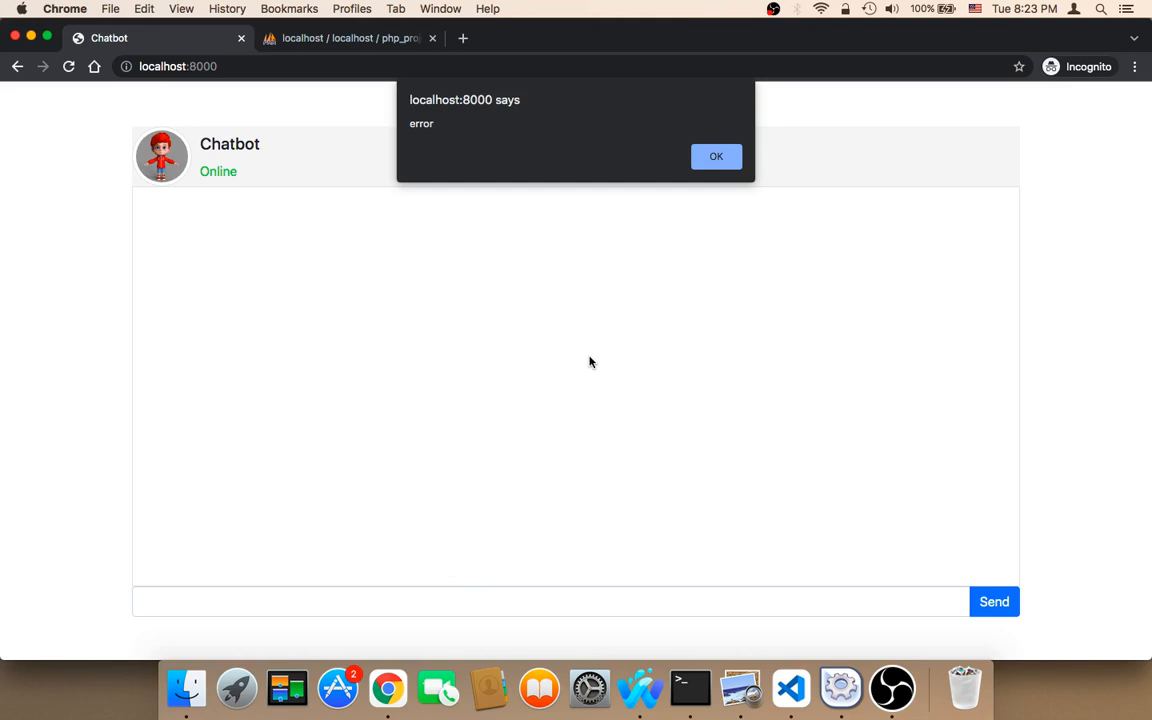
pyautogui.moveTo(806, 503)
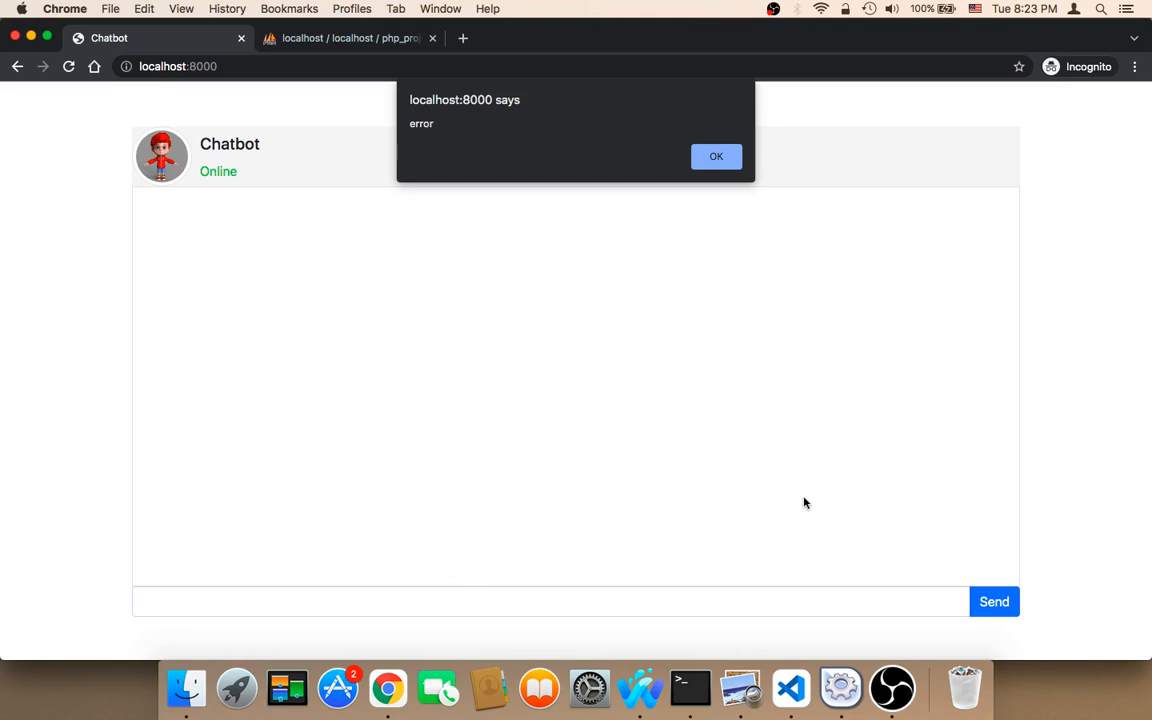
# - Comment out the alert('error') line in js/main.js and save the file
pyautogui.click(790, 688)
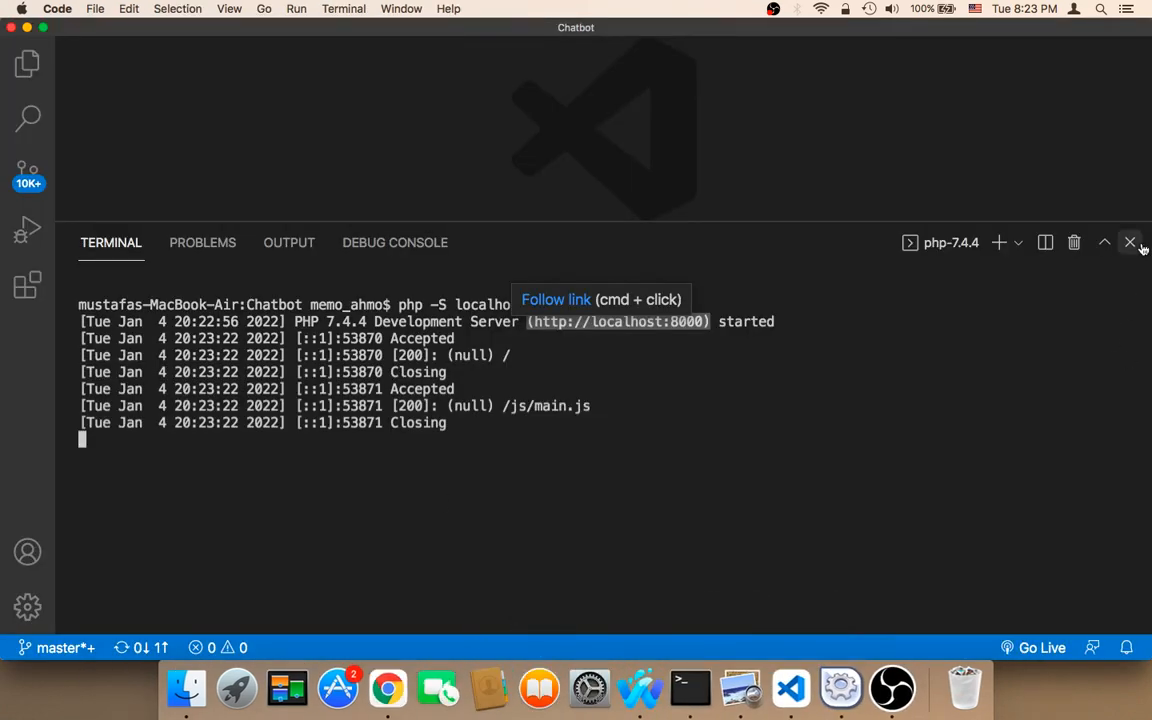
pyautogui.click(1130, 242)
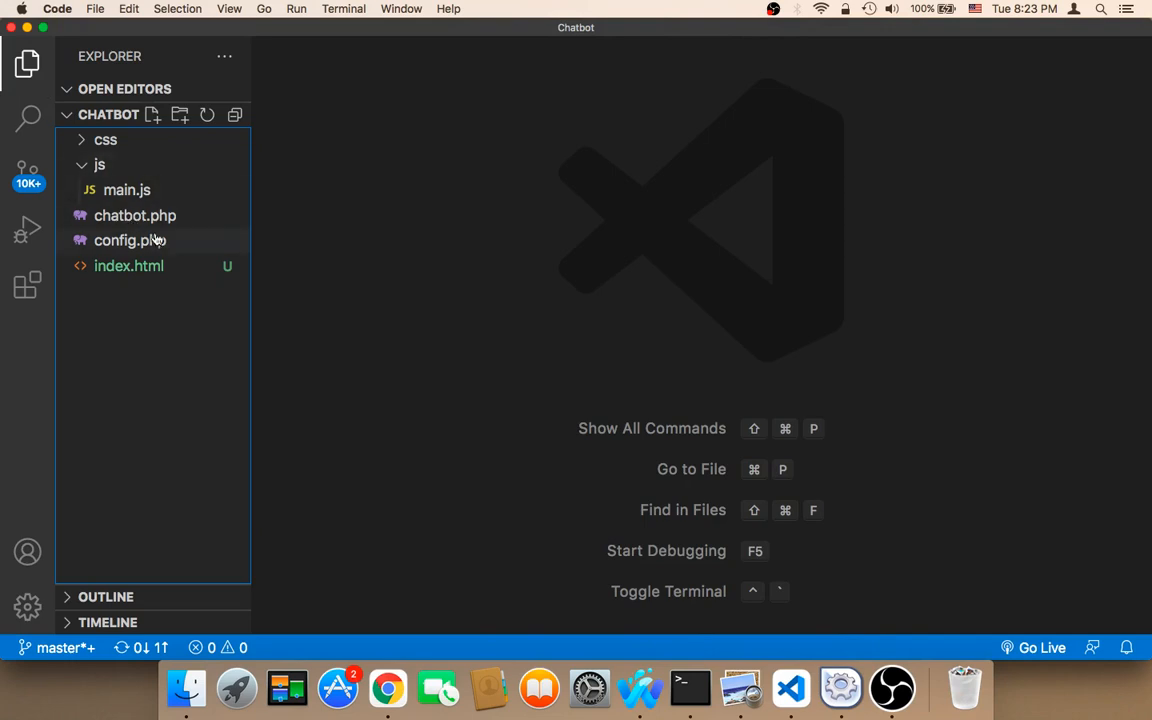
pyautogui.click(126, 189)
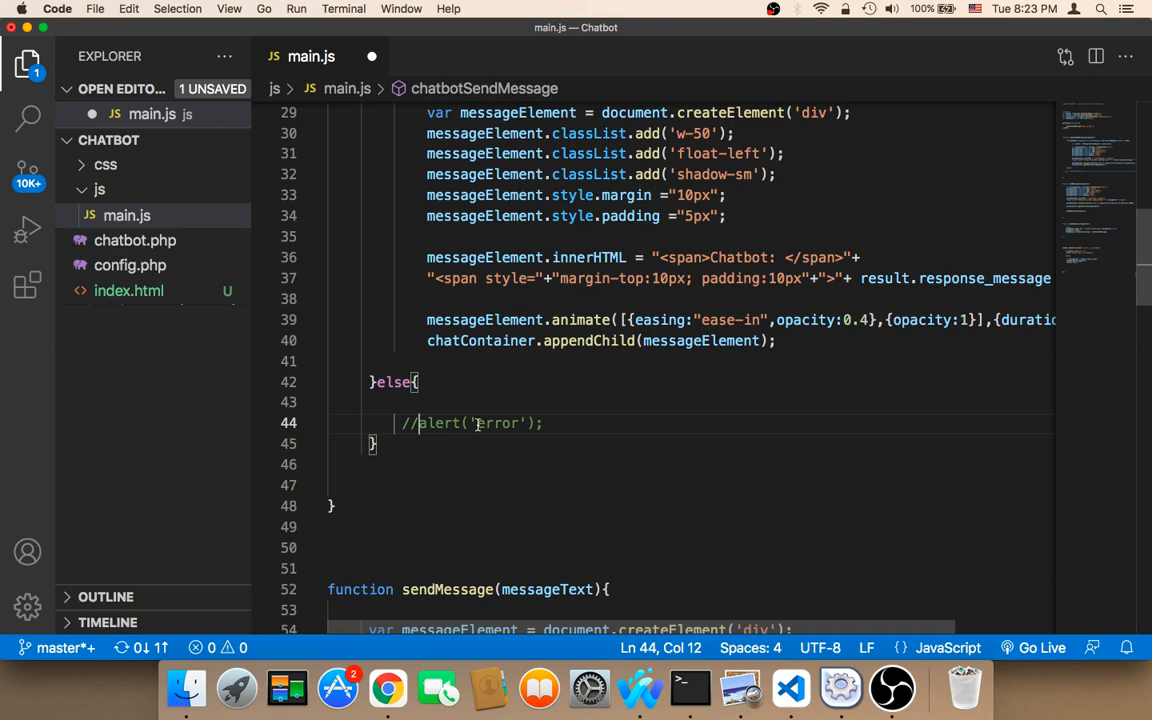
pyautogui.moveTo(127, 6)
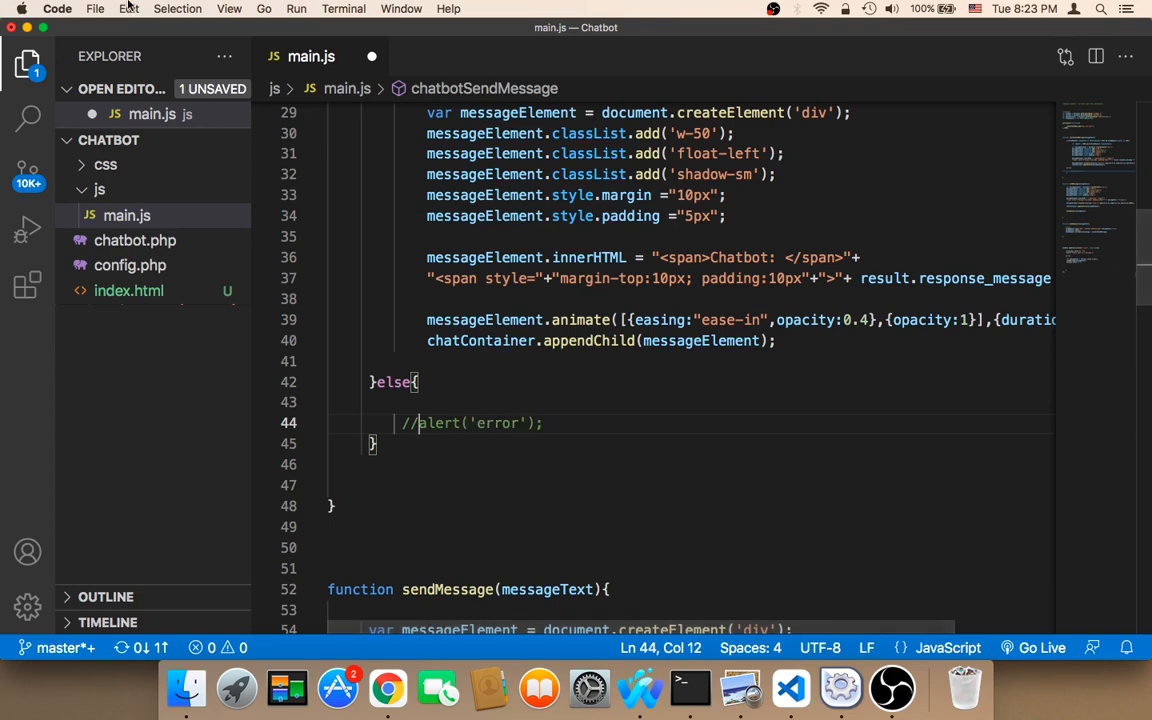
pyautogui.click(95, 8)
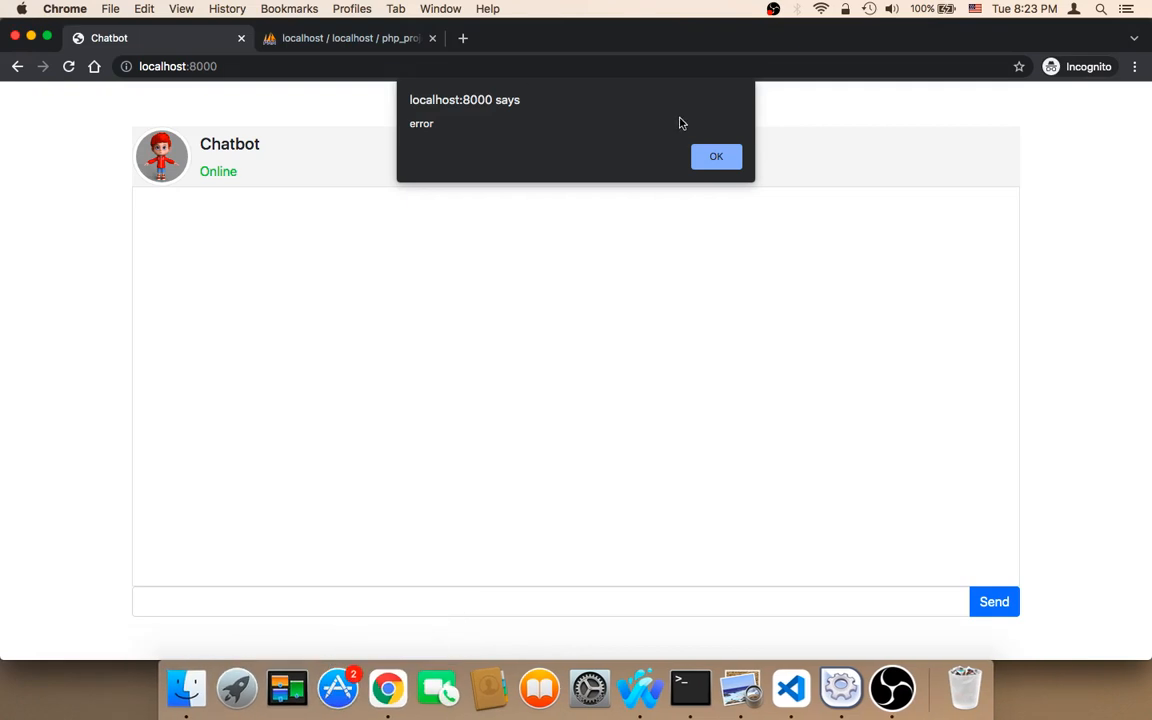
# - Dismiss the error alert, reload the chat page and send 'hi'
pyautogui.click(716, 156)
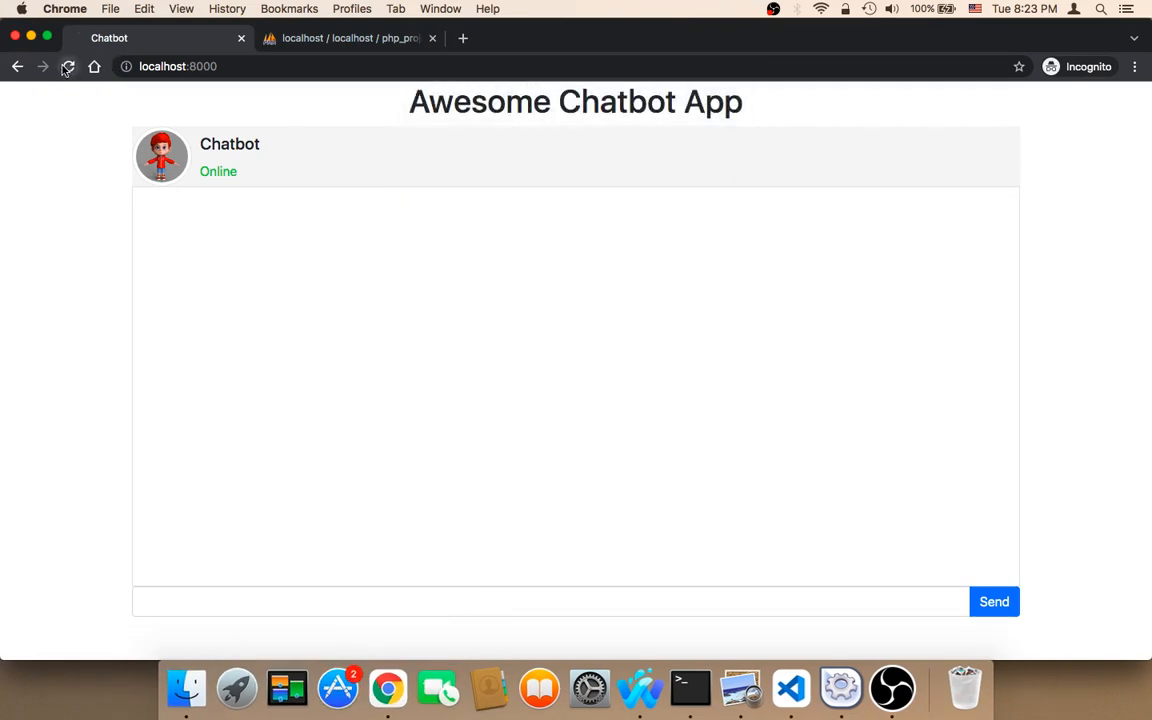
pyautogui.click(550, 601)
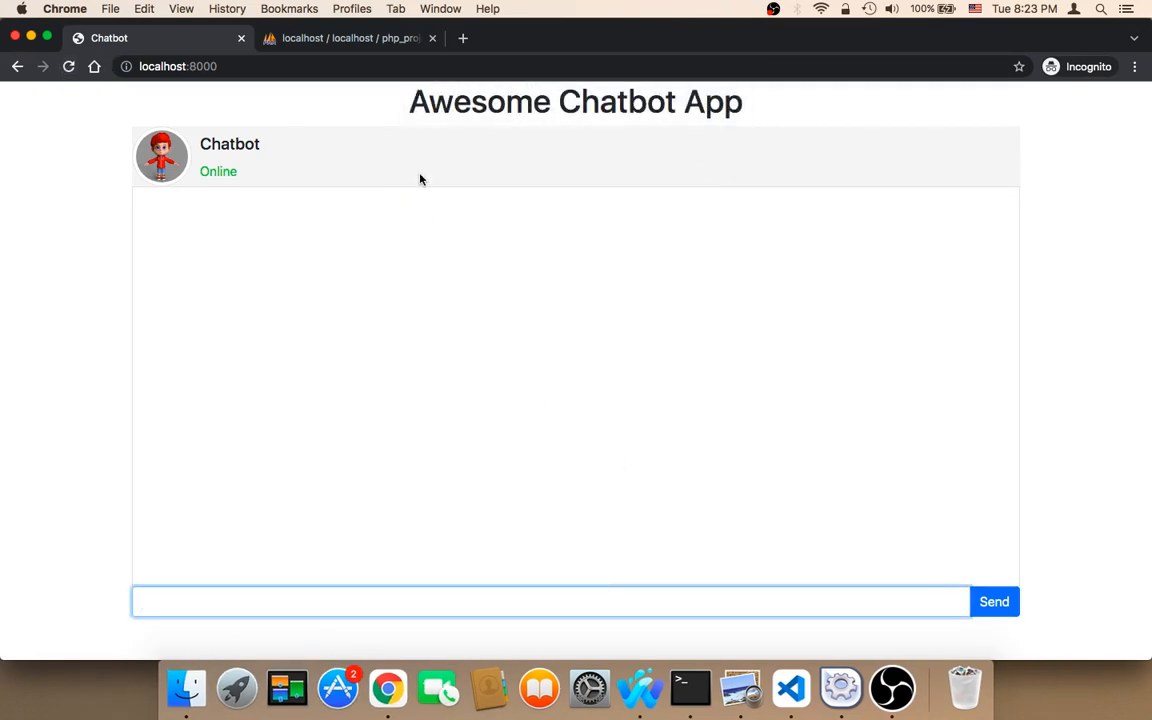
pyautogui.click(348, 38)
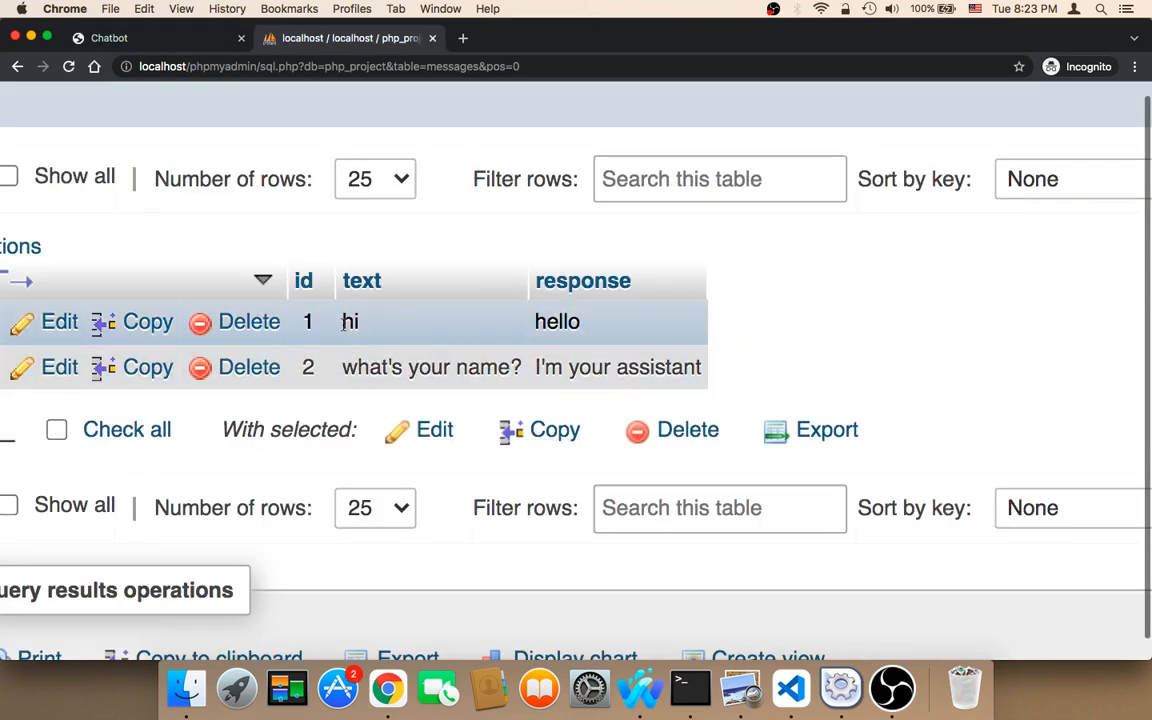
pyautogui.moveTo(417, 338)
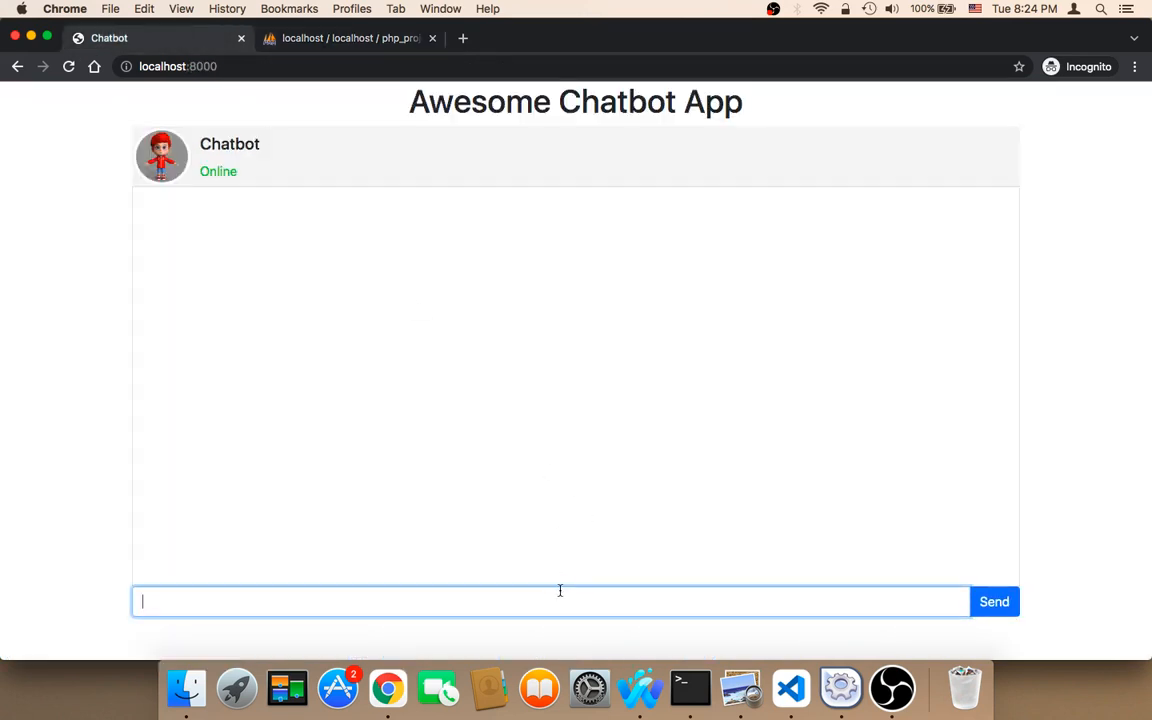
pyautogui.write('hi')
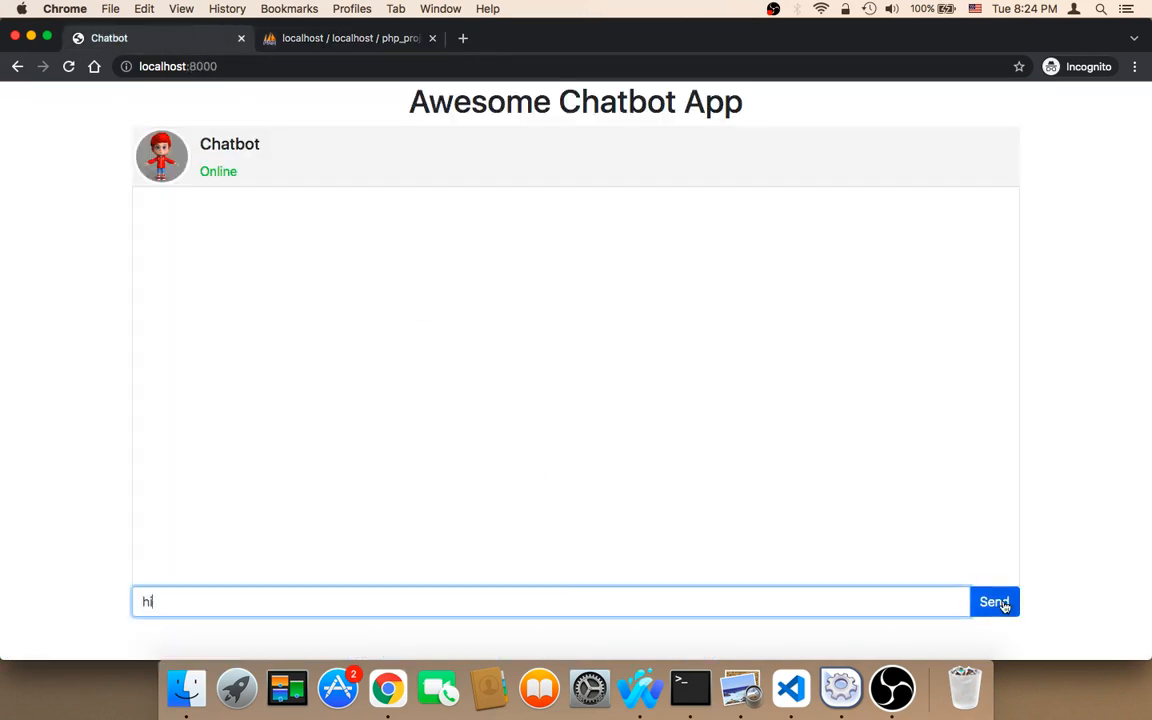
pyautogui.click(994, 601)
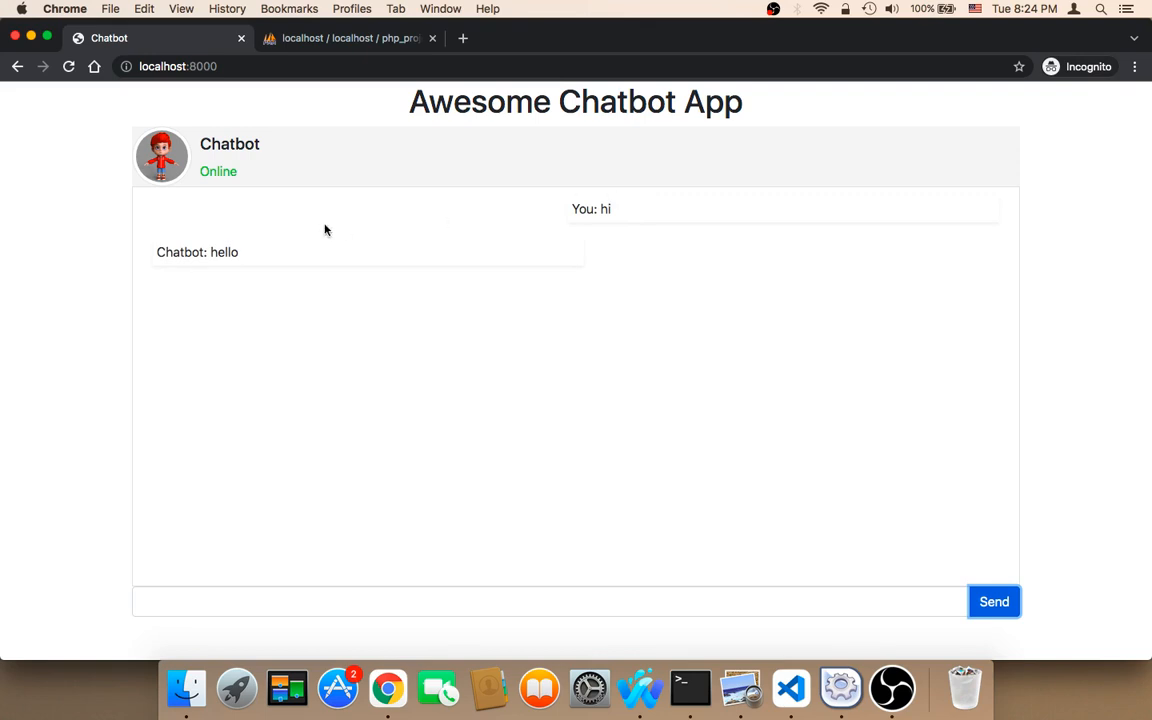
# - Send 'what's your name?' and check the messages table in phpMyAdmin
pyautogui.click(350, 38)
pyautogui.write('w')
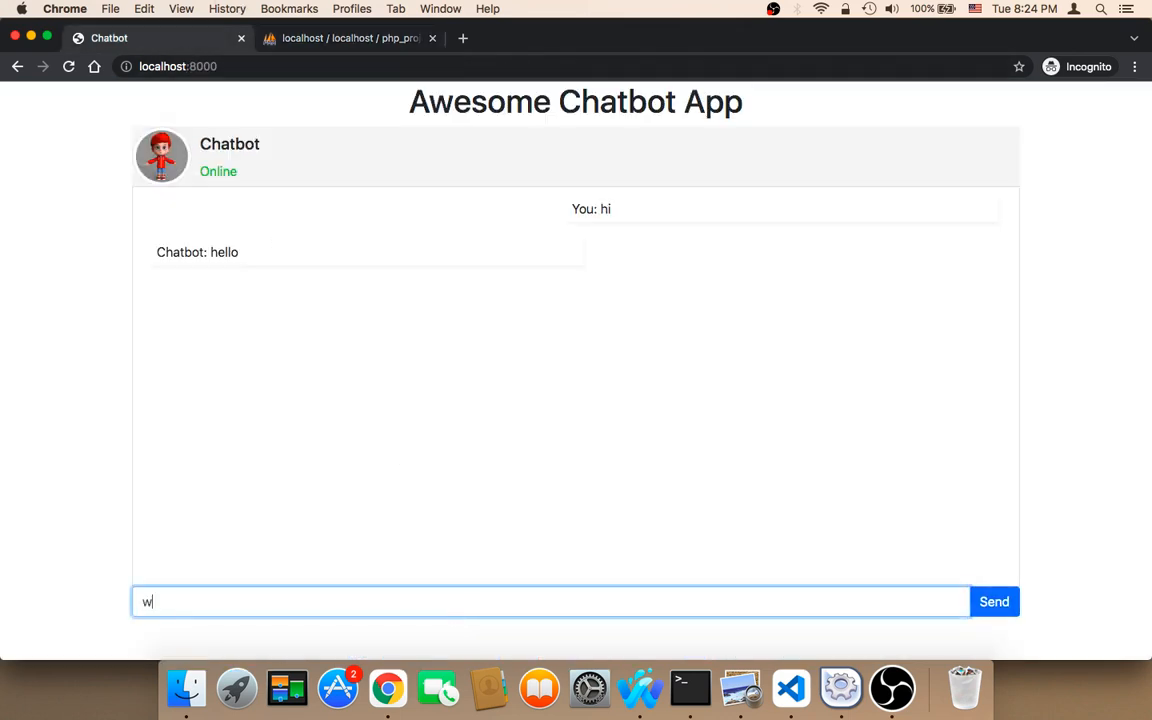
pyautogui.write("hat's yo")
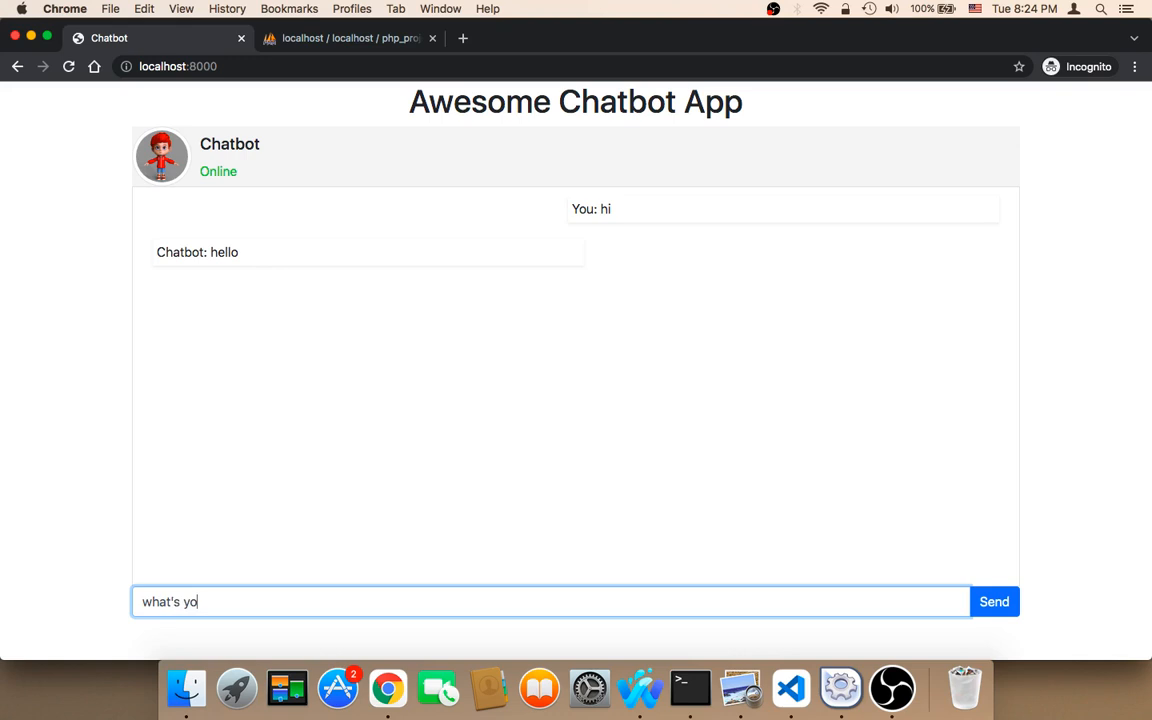
pyautogui.write('ur name')
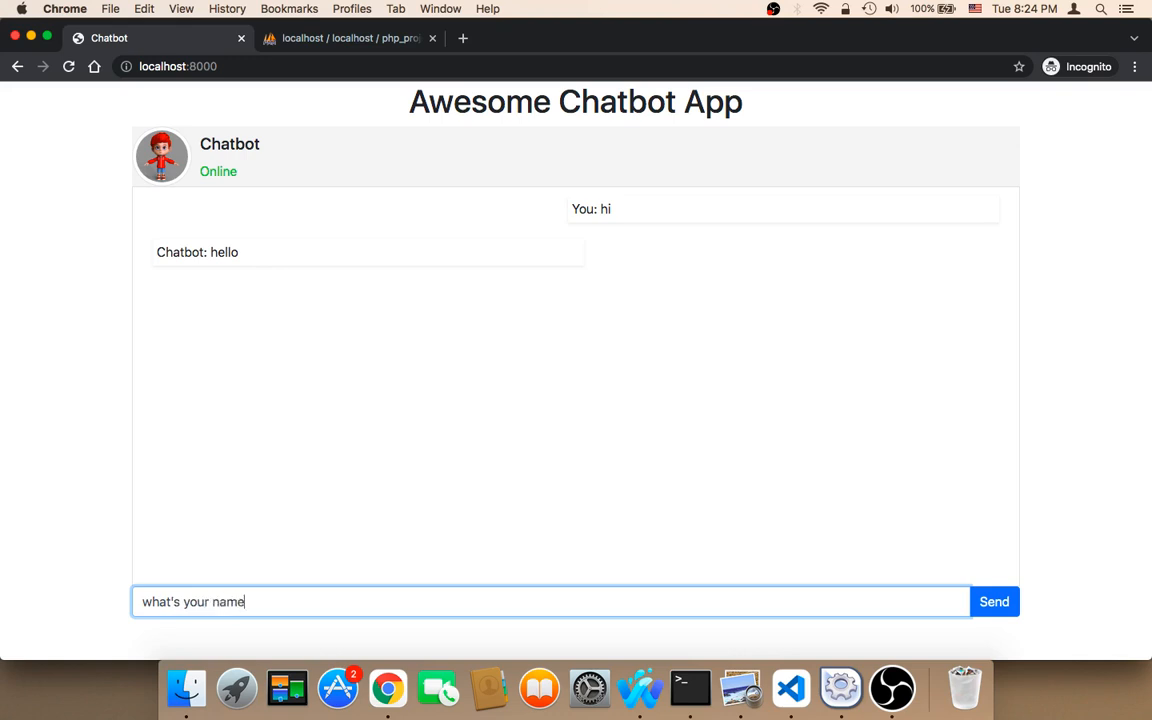
pyautogui.write('?')
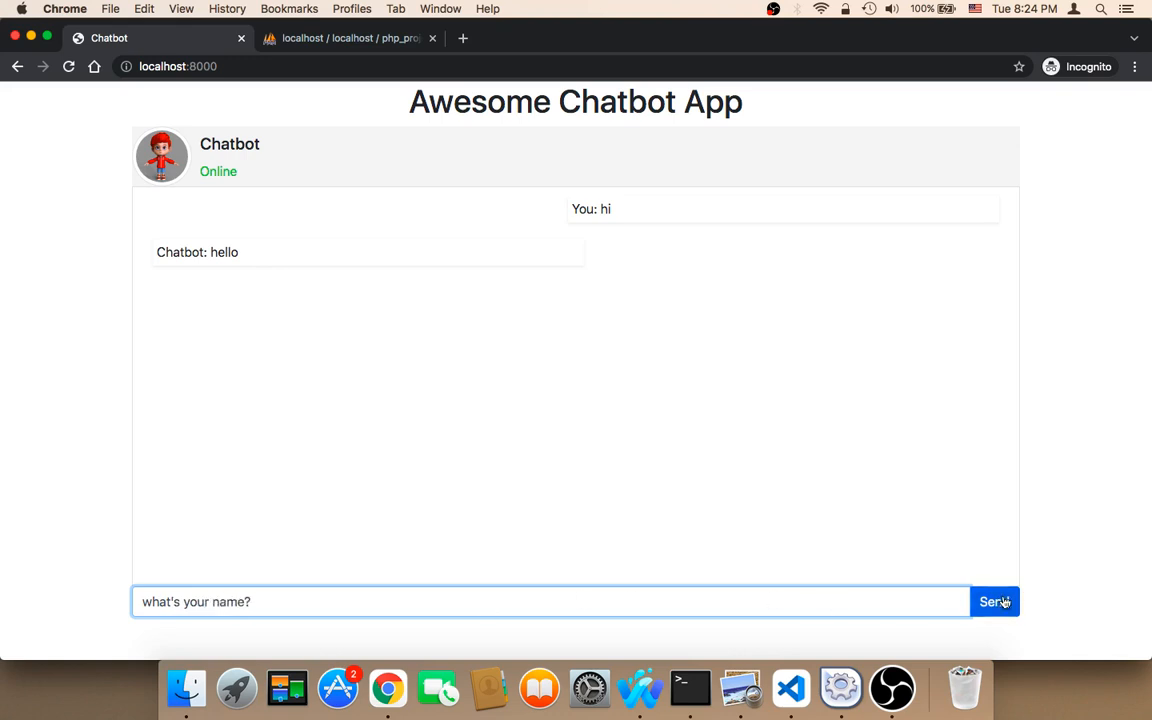
pyautogui.click(994, 601)
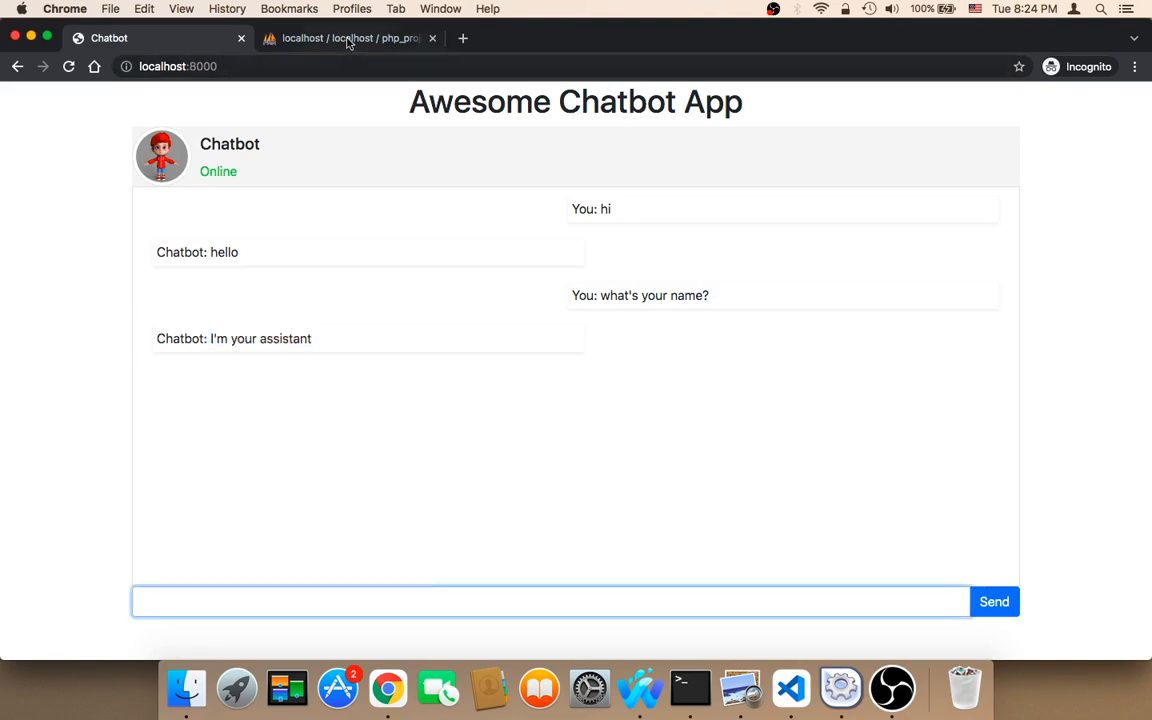
pyautogui.click(348, 38)
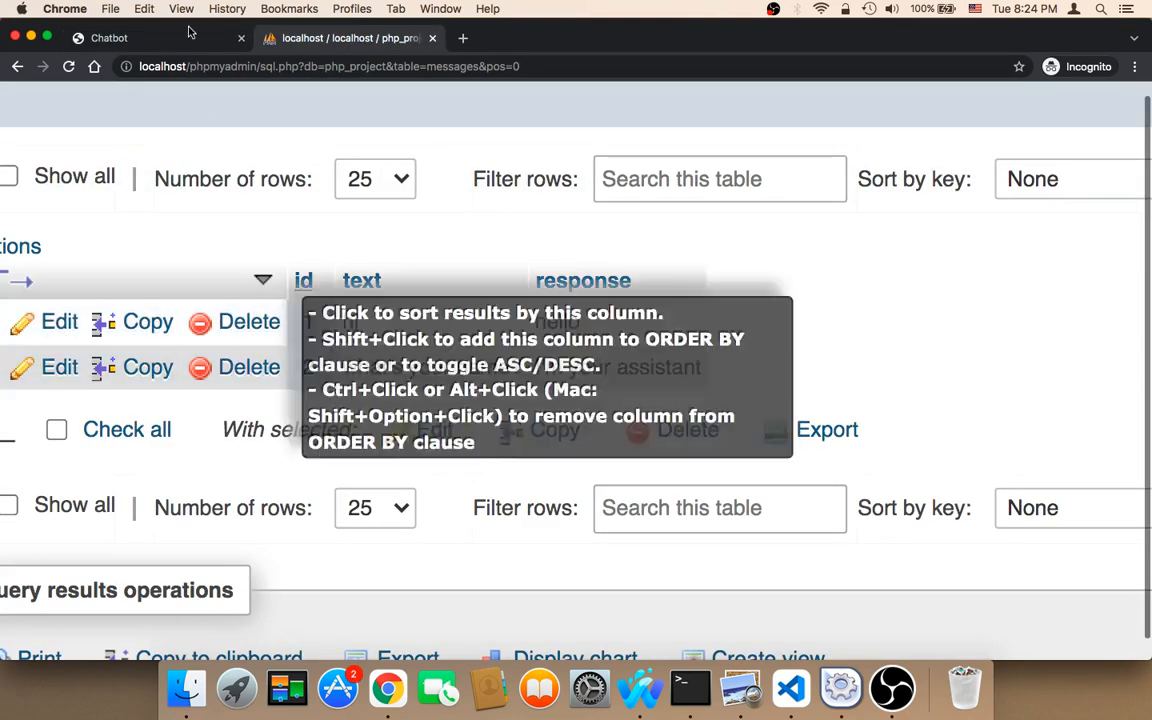
pyautogui.click(150, 38)
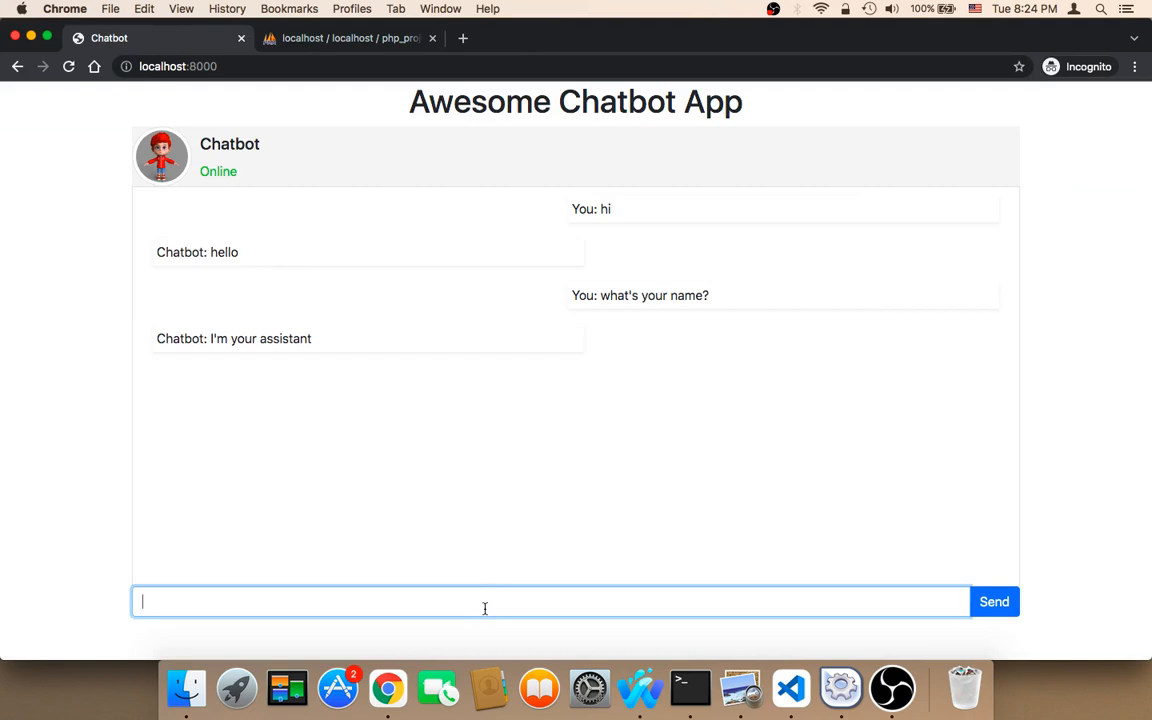
# - Send 'who are you?' and highlight the 'what!' fallback reply
pyautogui.write('wh')
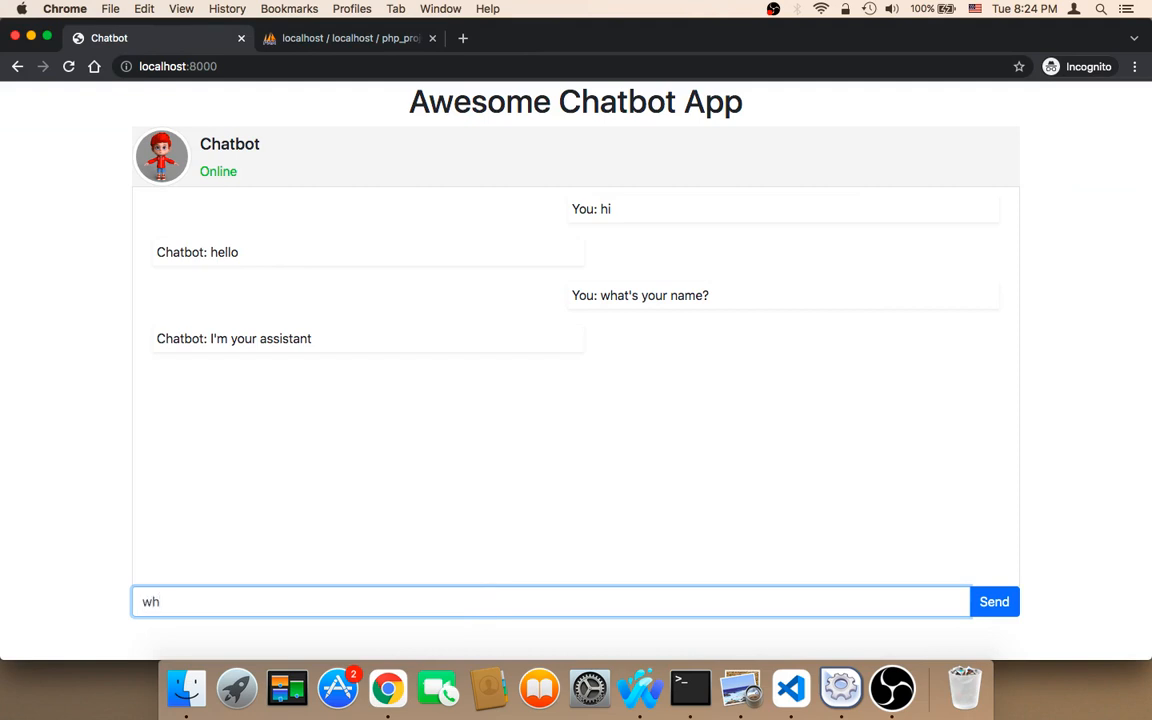
pyautogui.write('o are you')
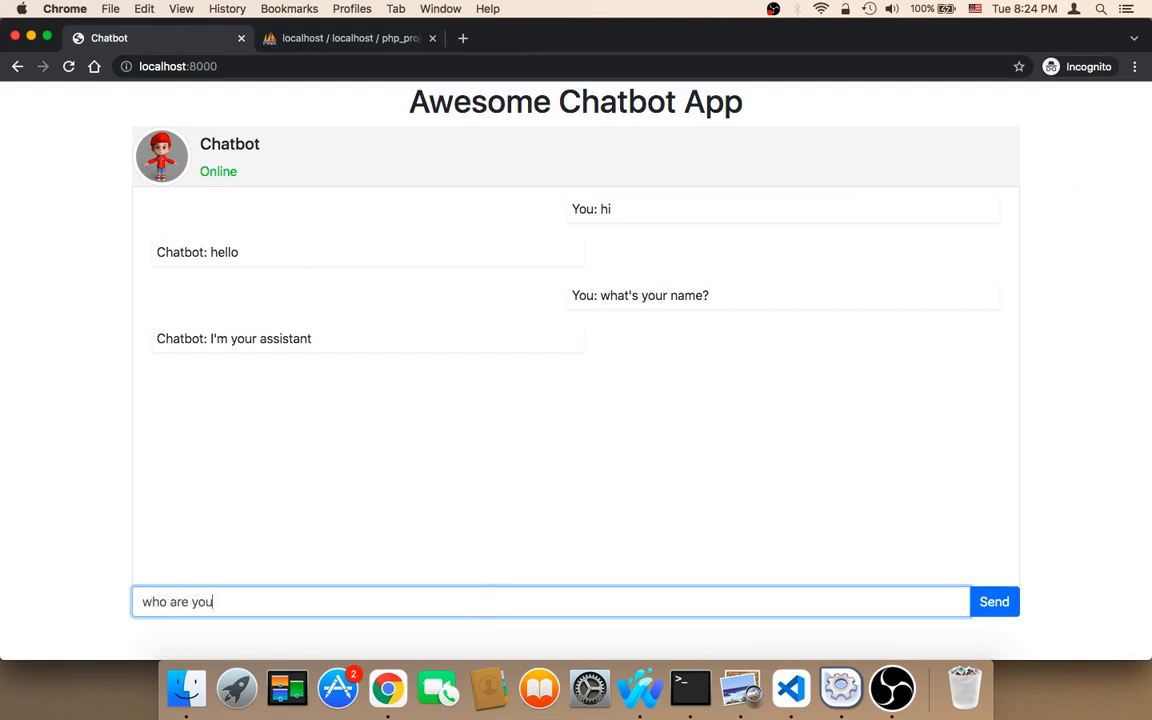
pyautogui.write('?')
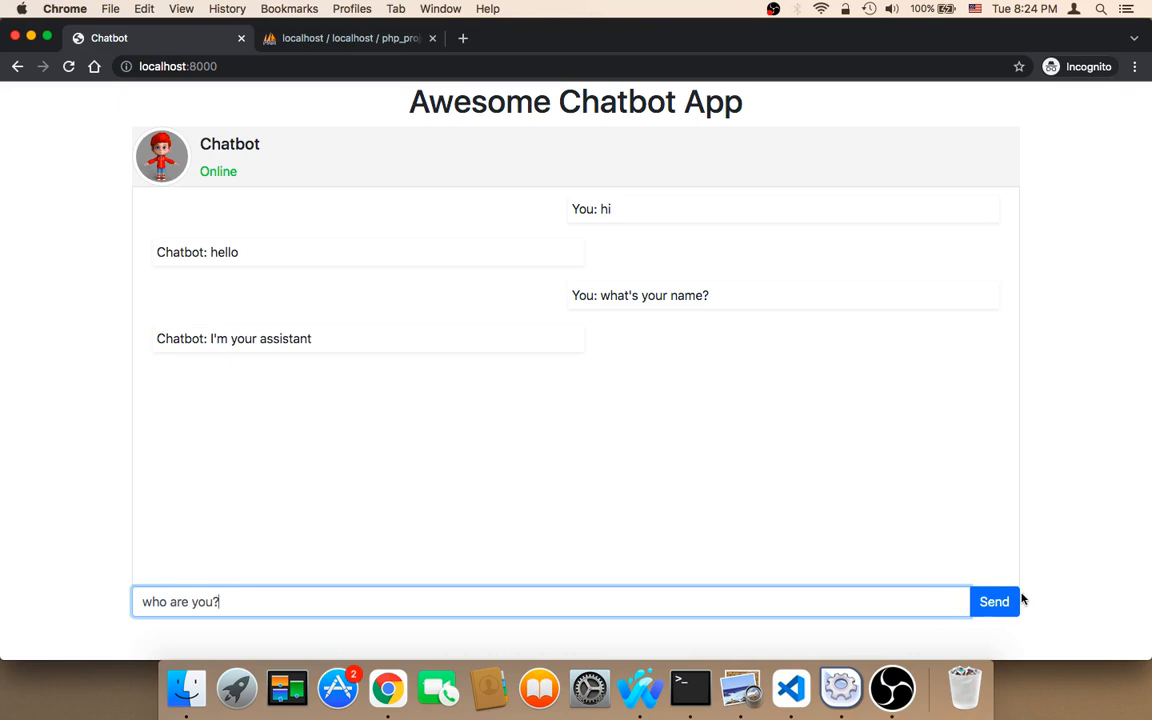
pyautogui.click(994, 601)
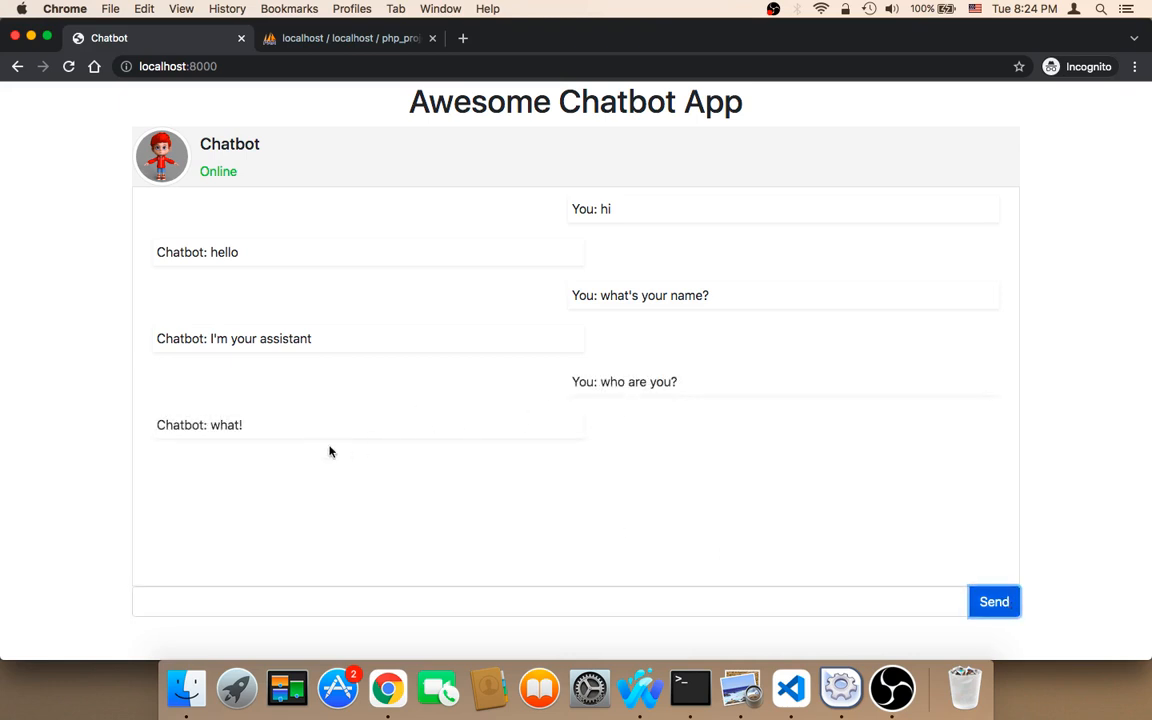
pyautogui.doubleClick(225, 424)
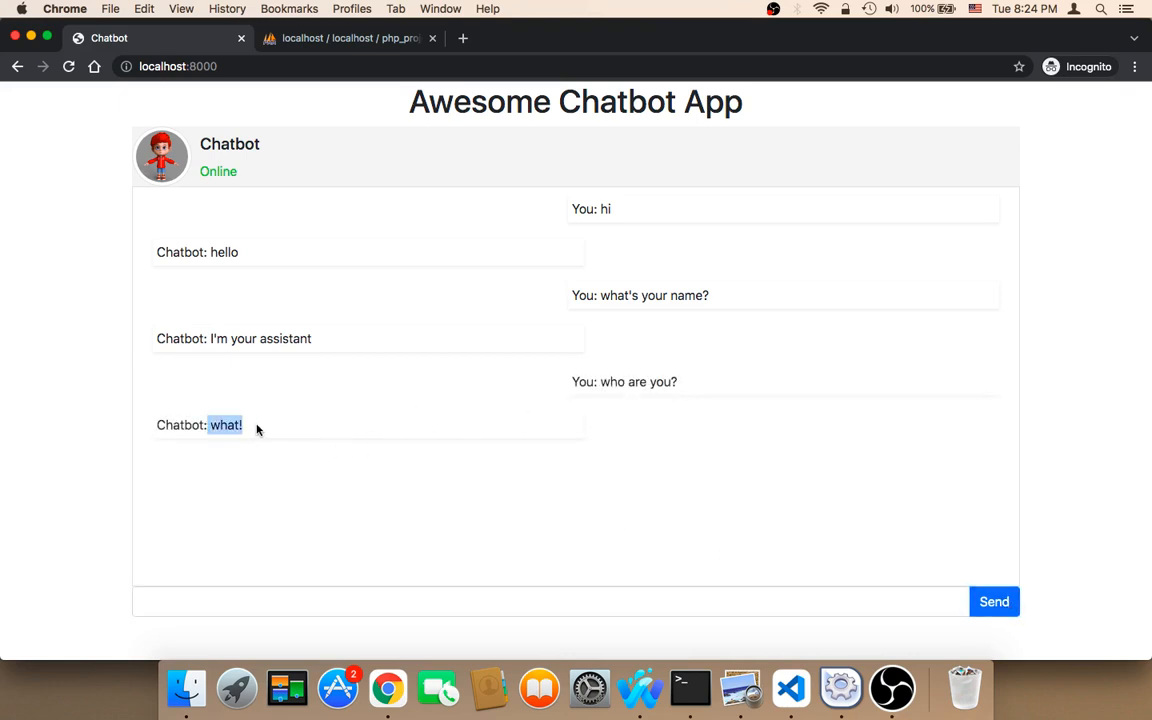
pyautogui.click(790, 687)
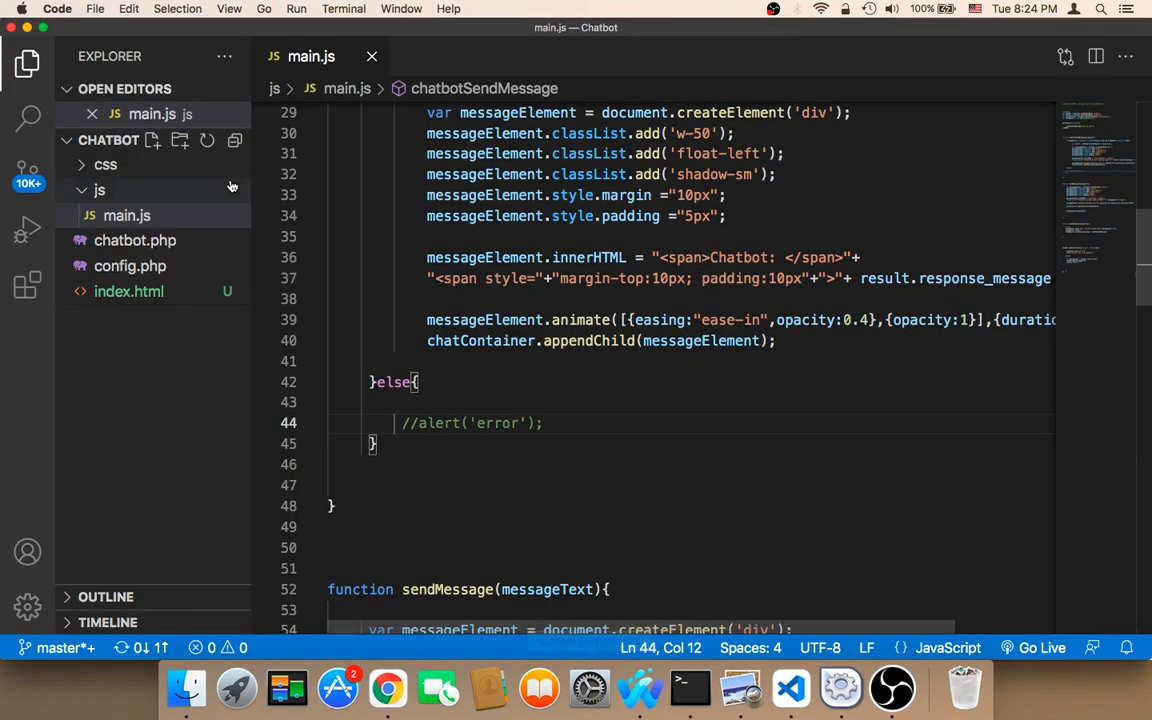
# - Review chatbot.php's 'what!' no-match branch, then return to Chrome
pyautogui.click(135, 265)
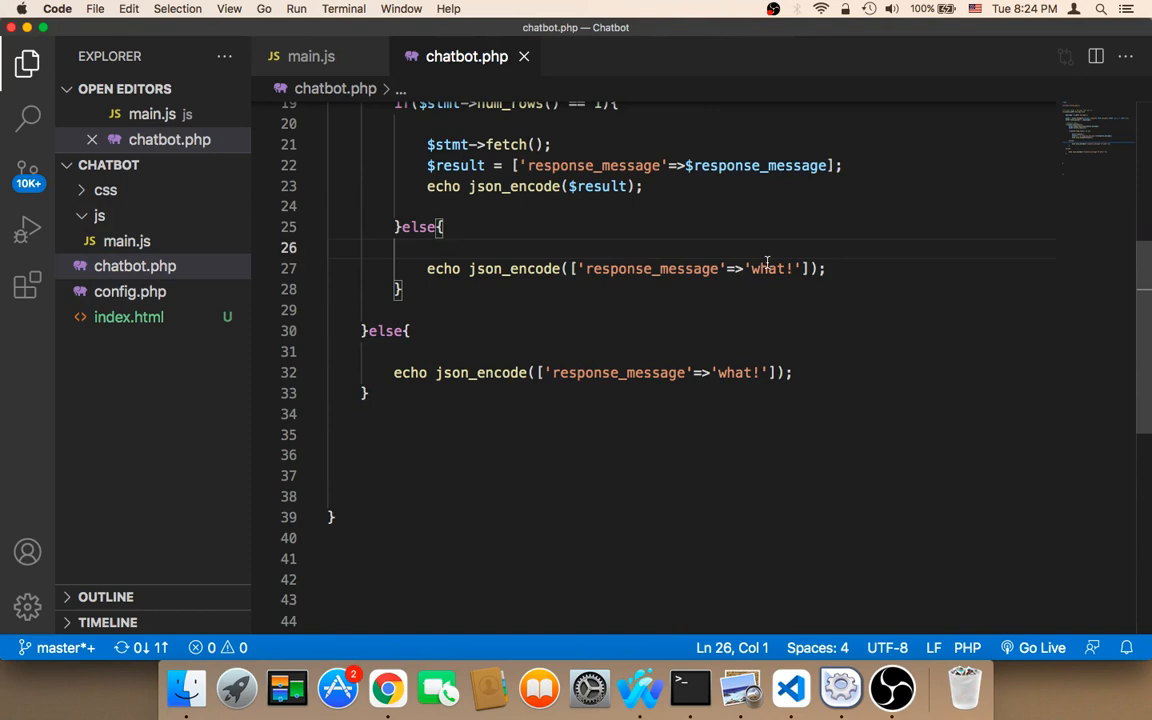
pyautogui.doubleClick(768, 268)
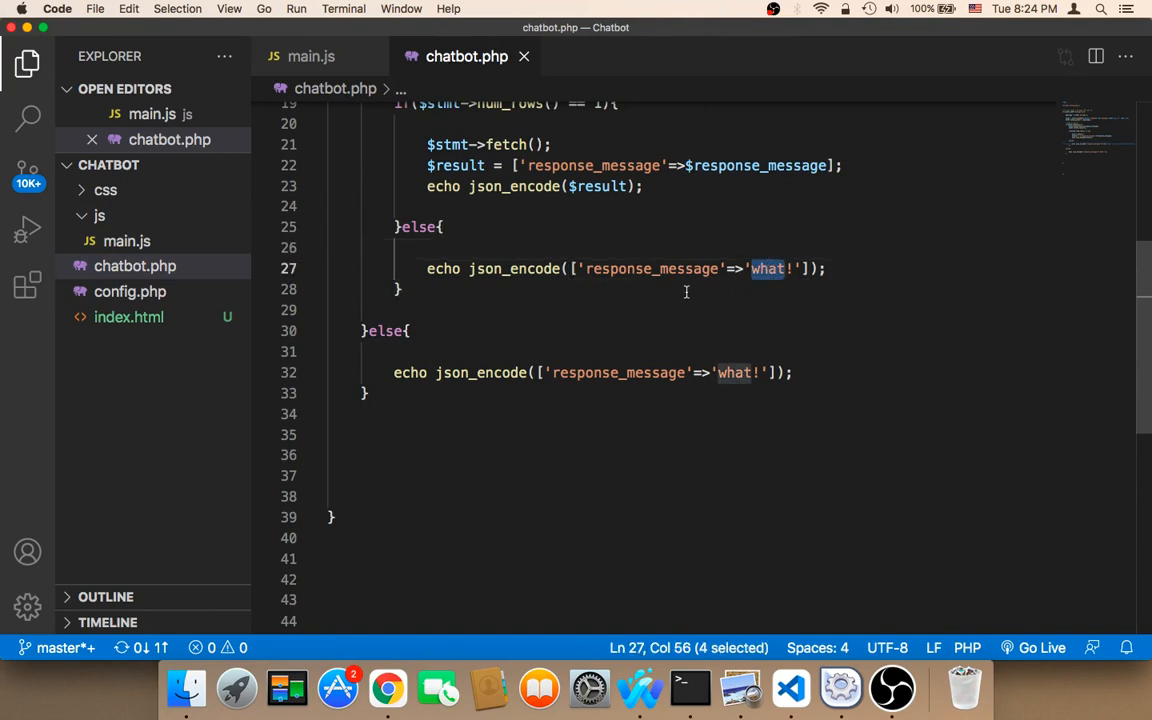
pyautogui.moveTo(770, 277)
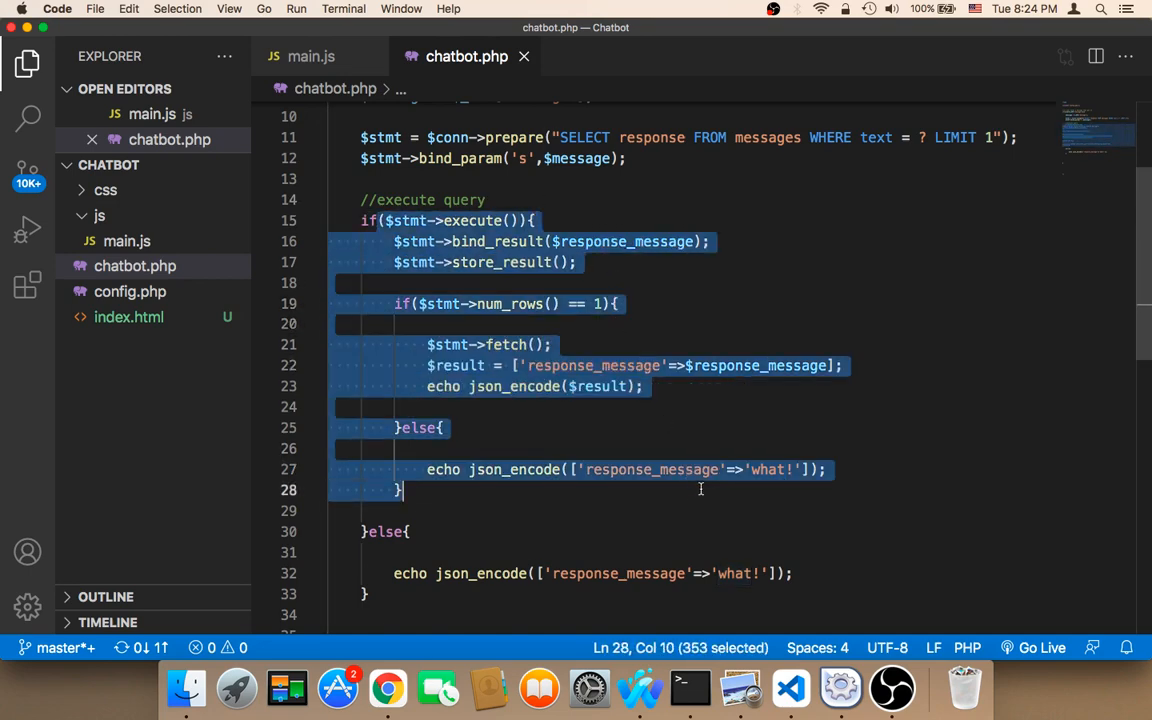
pyautogui.moveTo(395, 688)
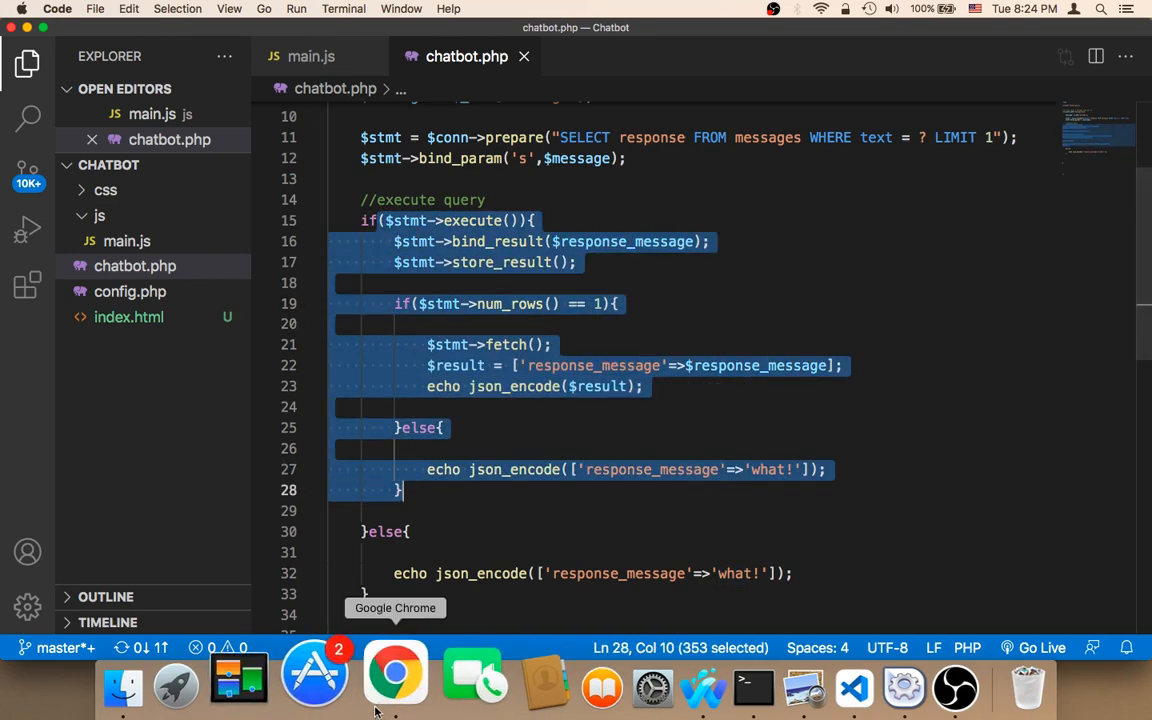
pyautogui.click(396, 675)
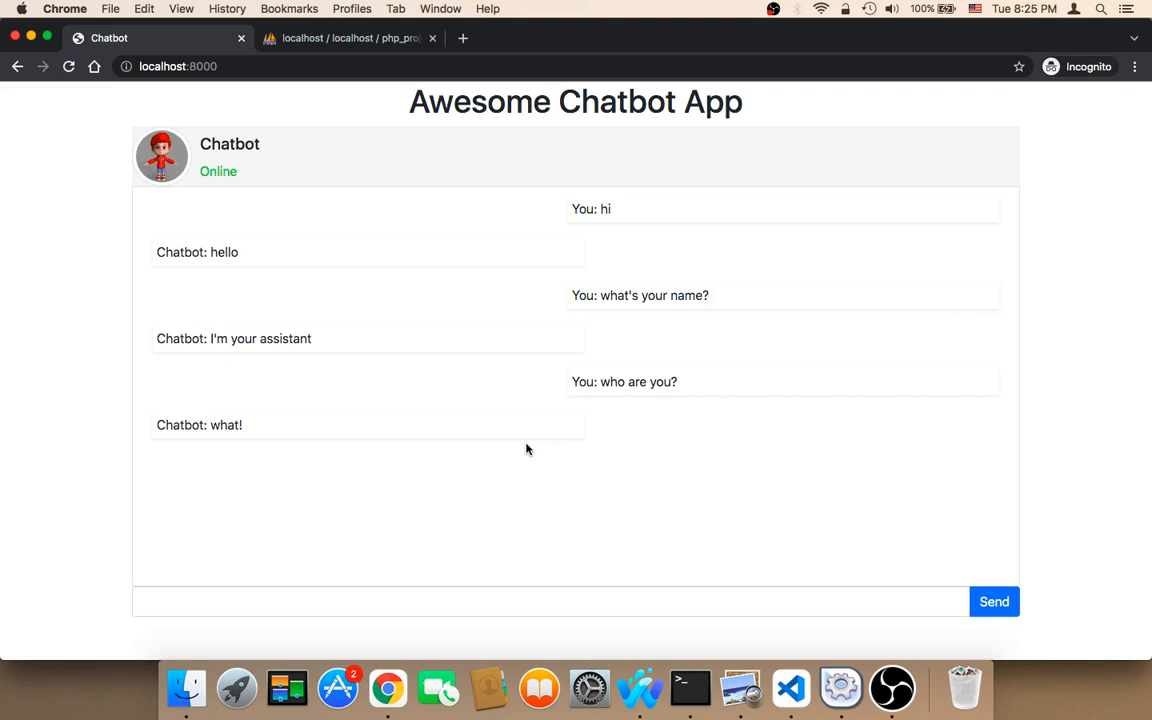
pyautogui.moveTo(578, 268)
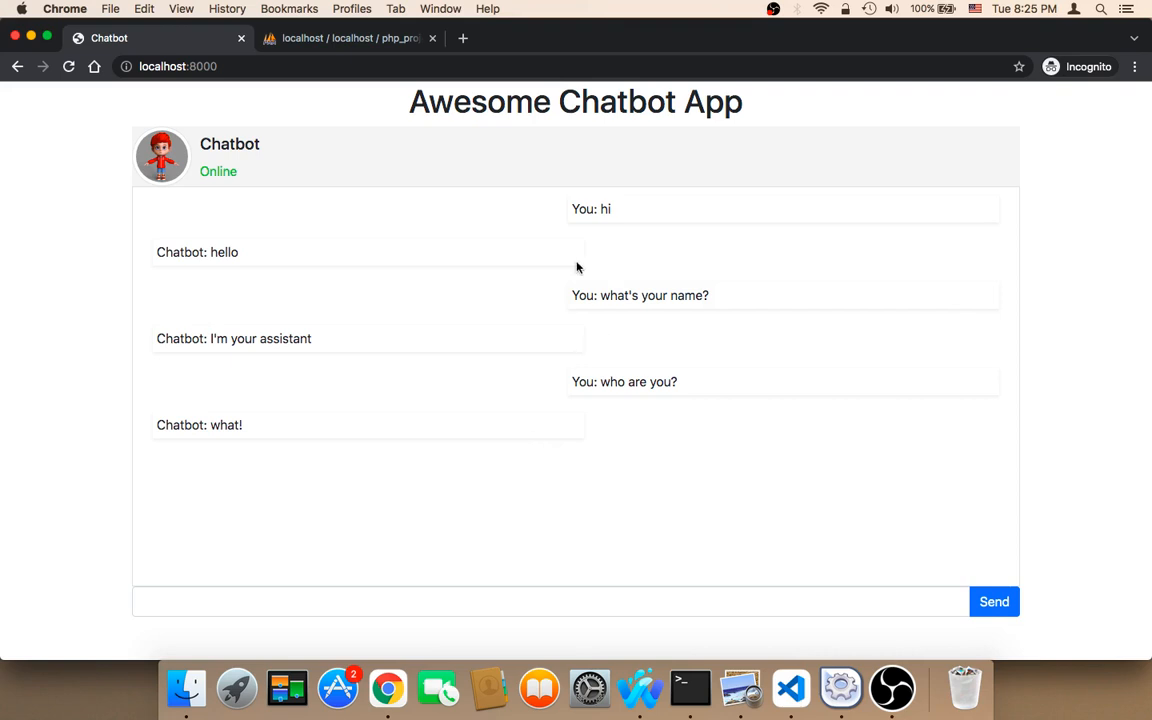
# - View the phpMyAdmin messages table with its hi and what's your name? rows
pyautogui.click(345, 38)
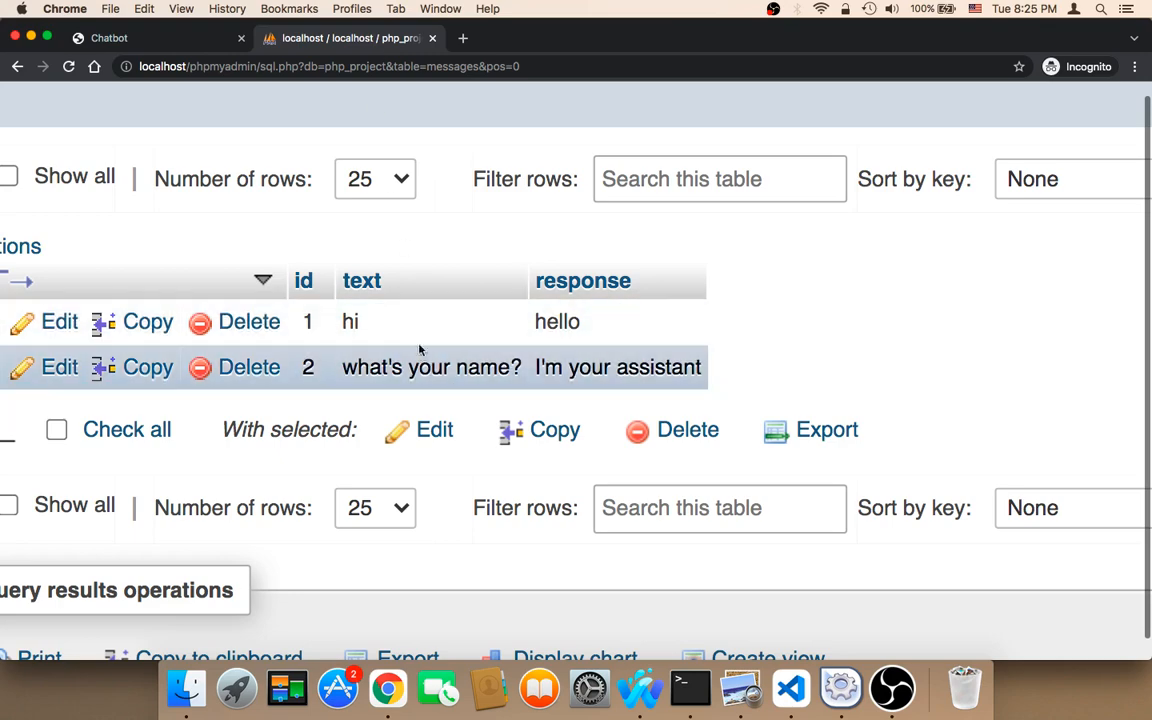